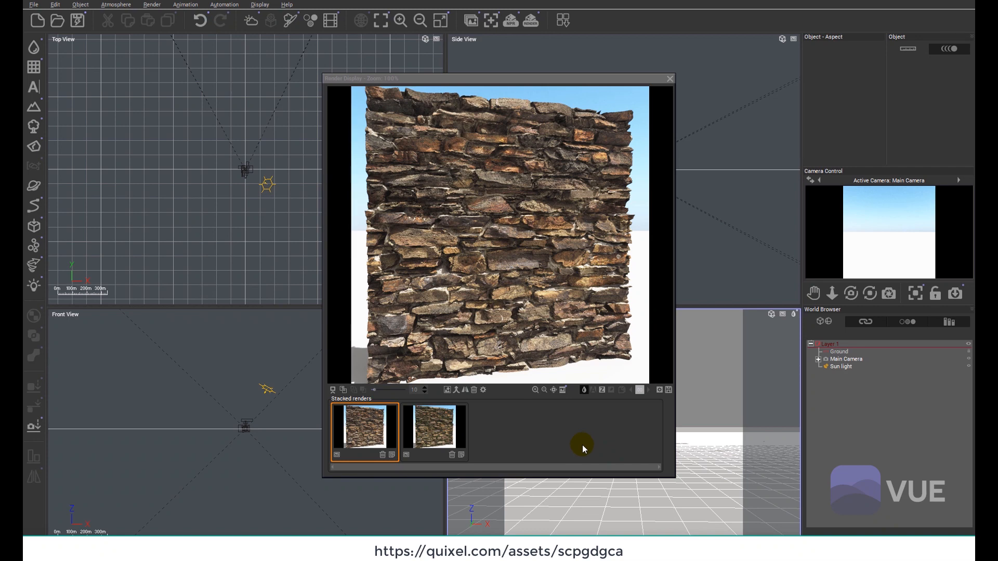
mouse_move(438, 434)
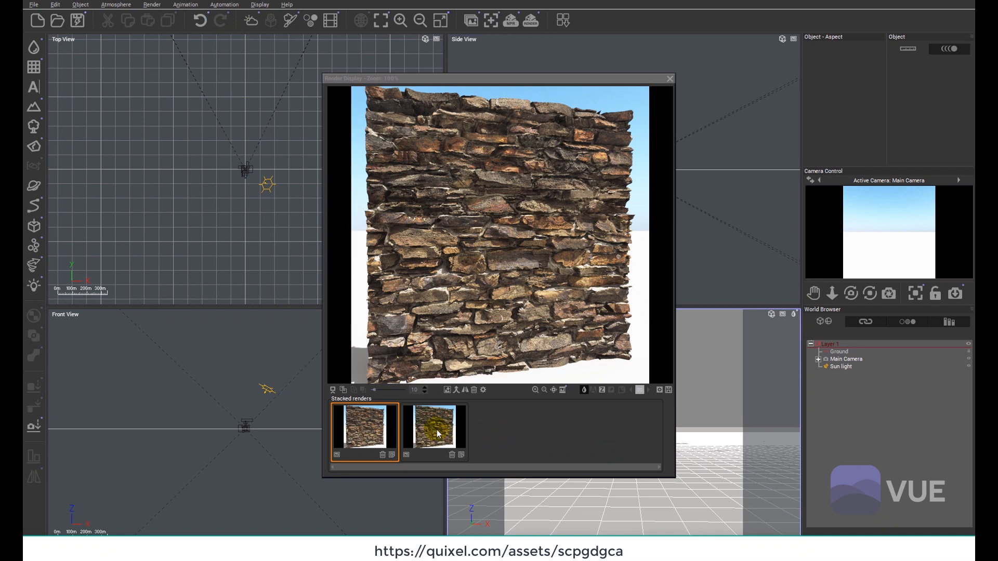
Step: Show the second stacked render, the stone wall with moss in its cracks
left_click(432, 427)
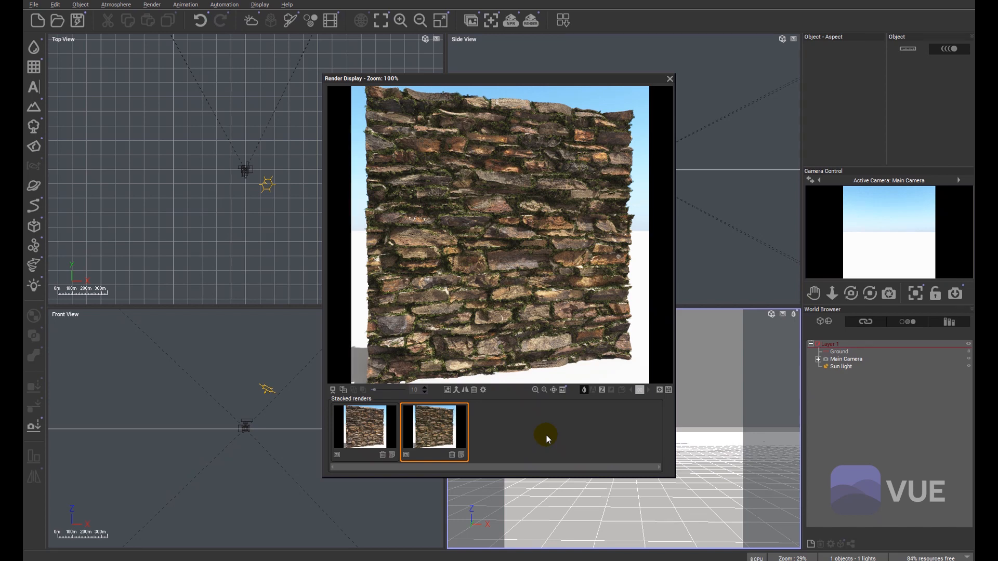
mouse_move(526, 436)
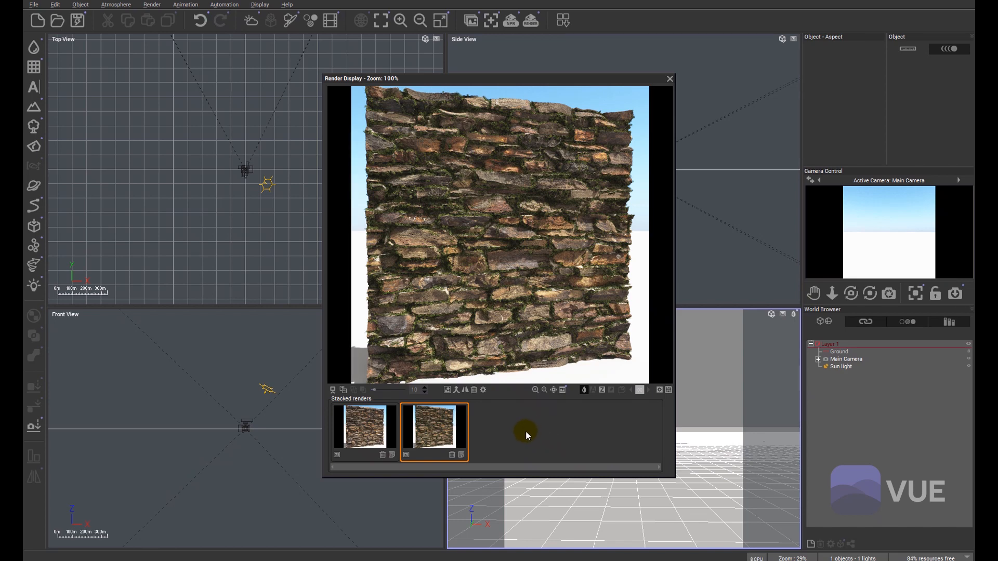
mouse_move(669, 79)
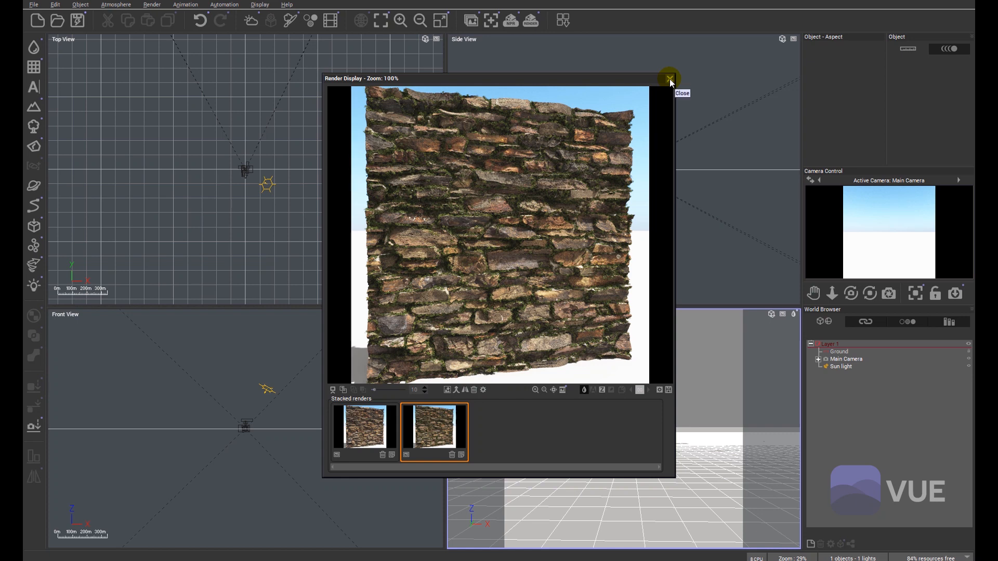
Step: Close the Render Display and add a Plane primitive stood upright at Pitch 90 before the camera
left_click(668, 78)
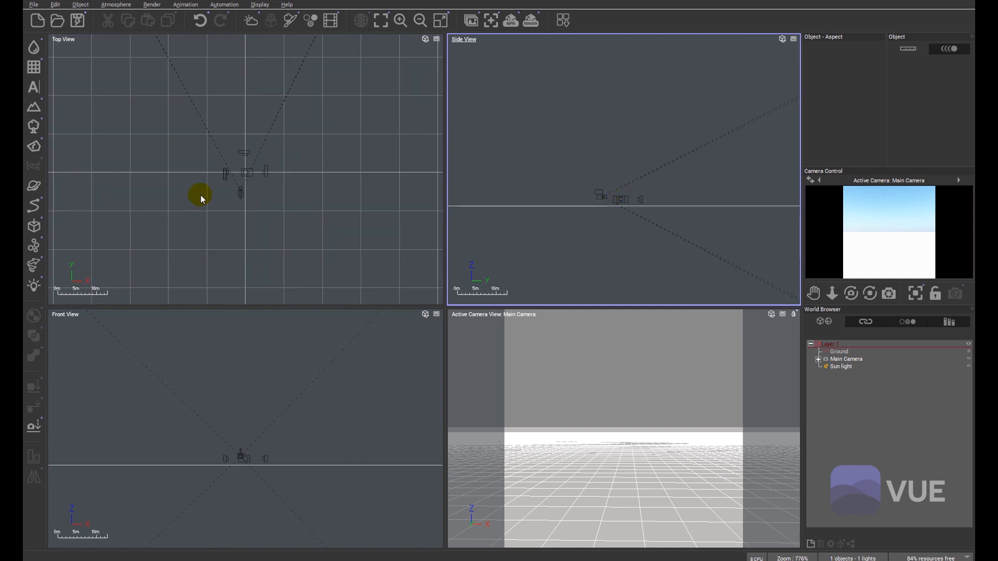
mouse_move(33, 67)
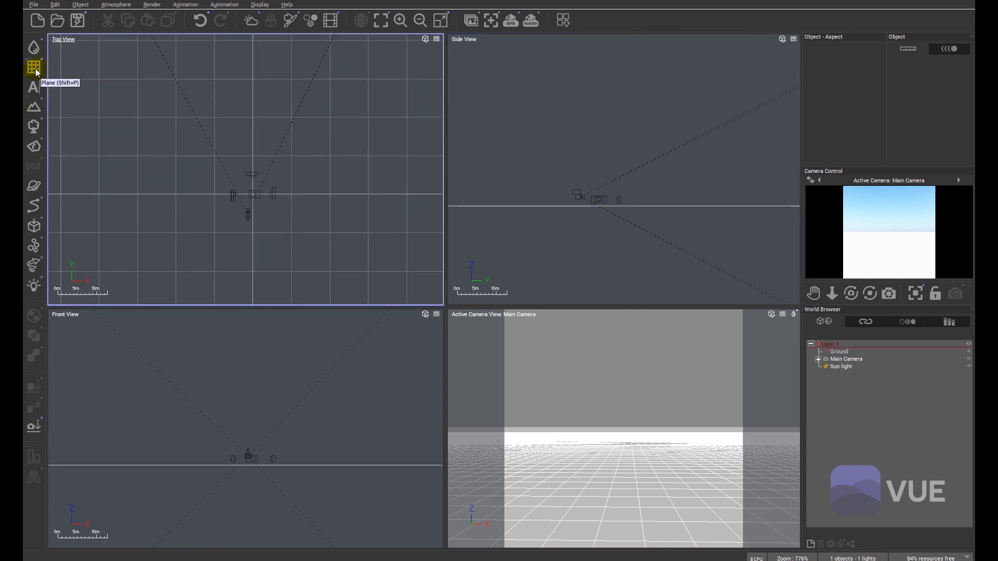
left_click(33, 68)
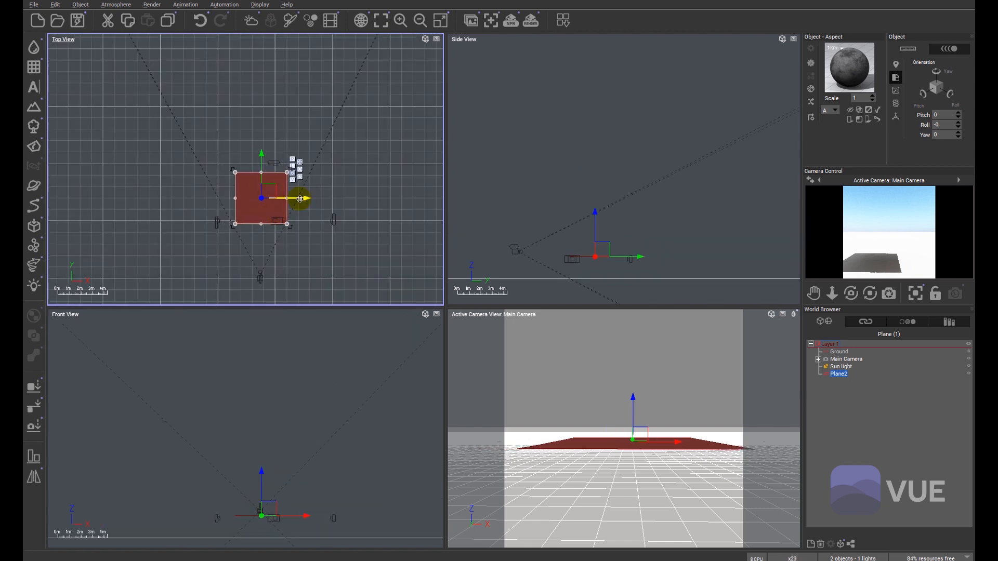
left_click_drag(299, 199, 258, 197)
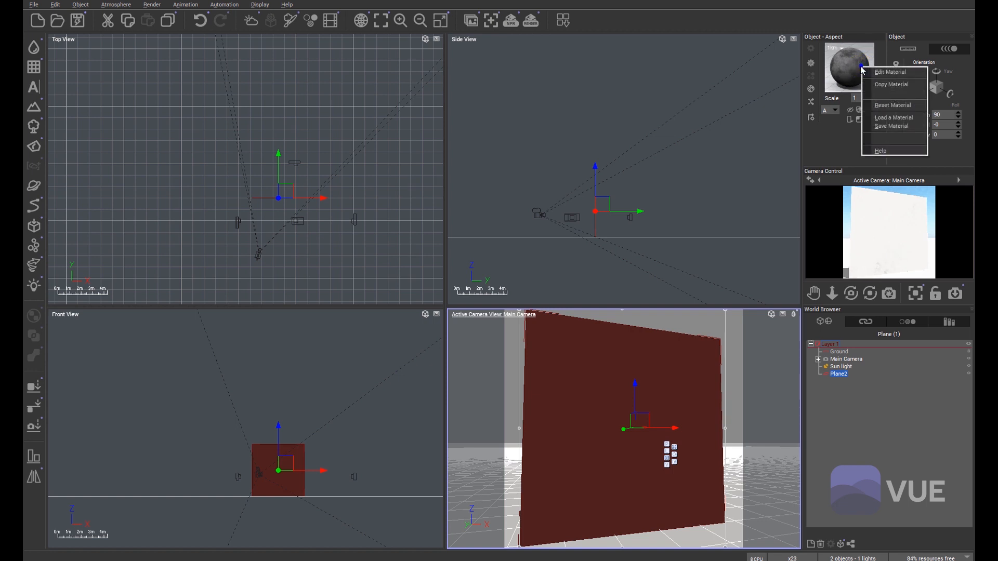
Step: Edit the plane's material in the Advanced Material Editor and switch it from Simple to PBR material
left_click(890, 72)
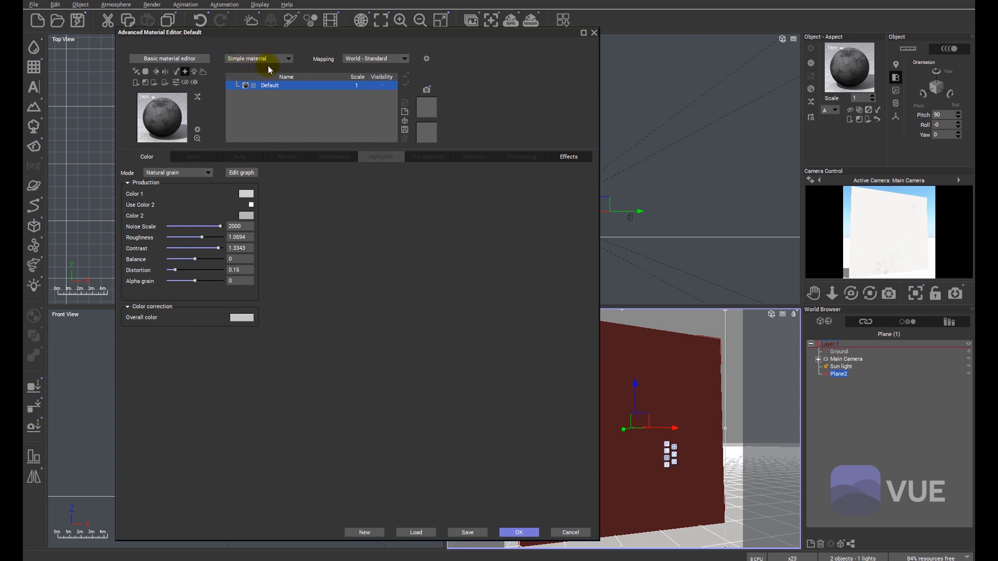
left_click(288, 58)
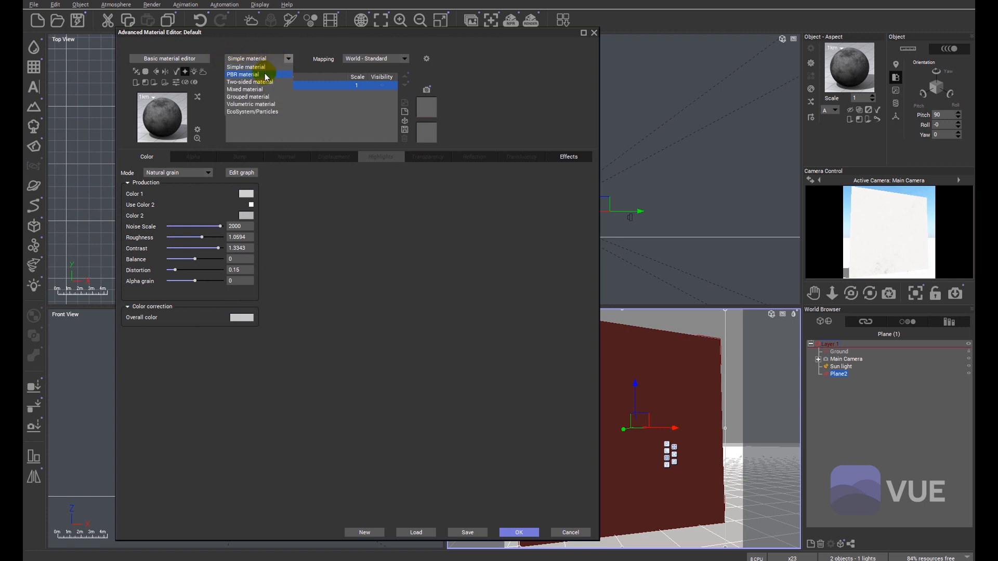
left_click(242, 74)
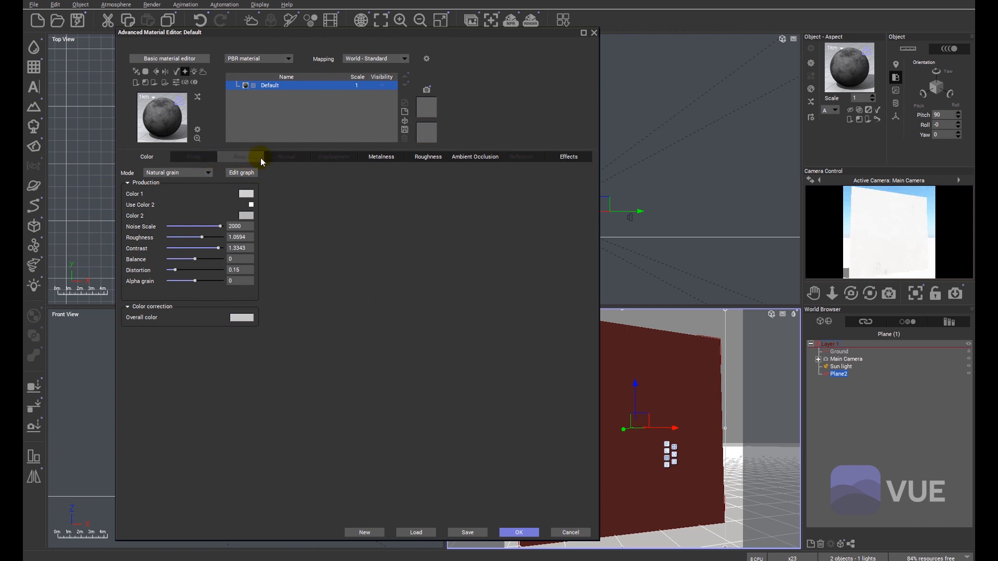
mouse_move(166, 167)
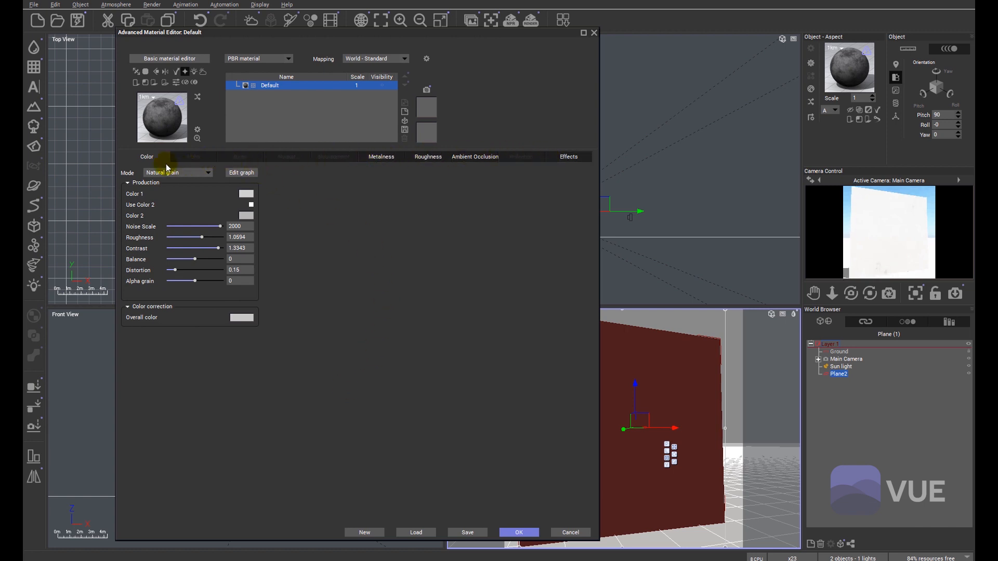
mouse_move(369, 344)
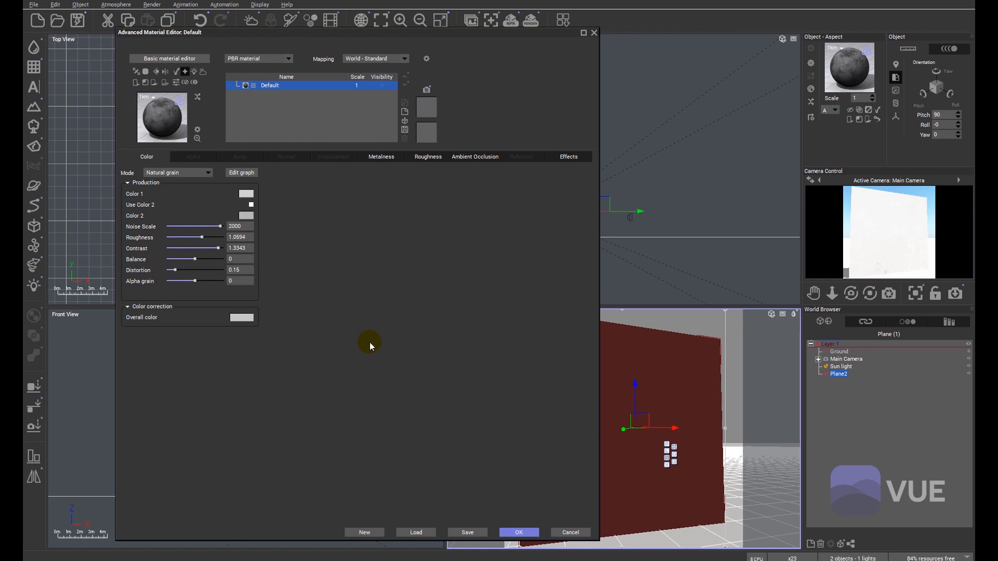
mouse_move(365, 217)
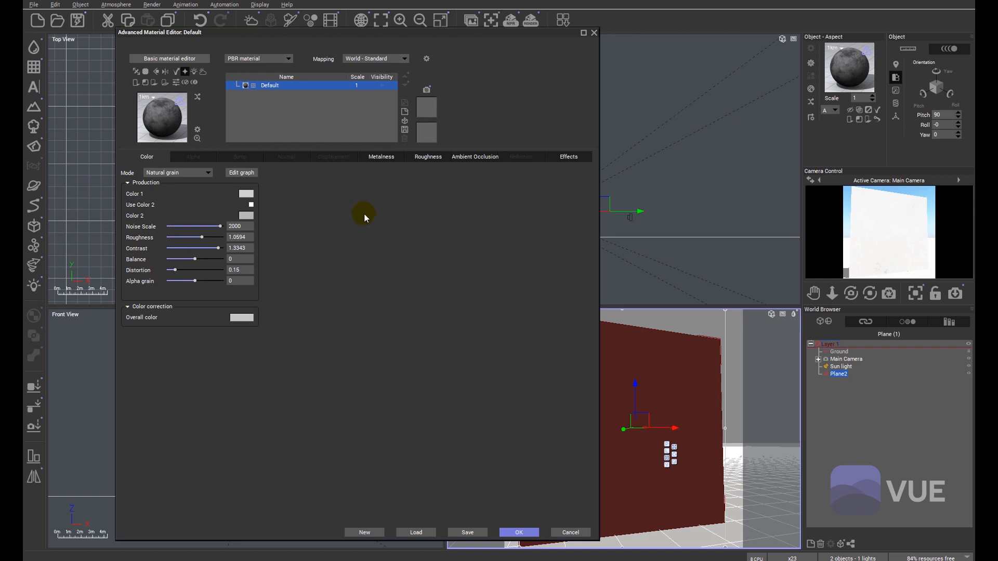
mouse_move(380, 157)
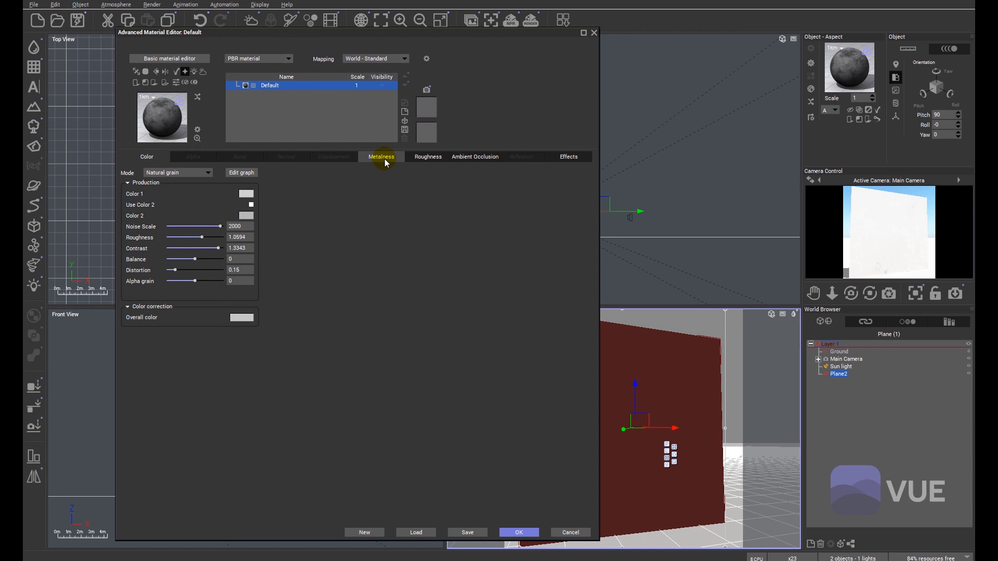
mouse_move(350, 212)
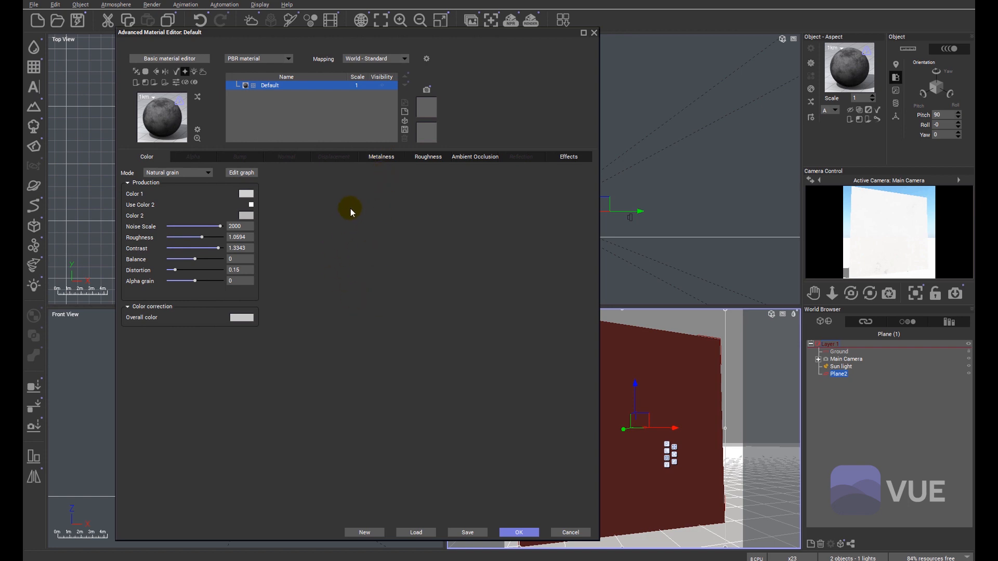
mouse_move(345, 214)
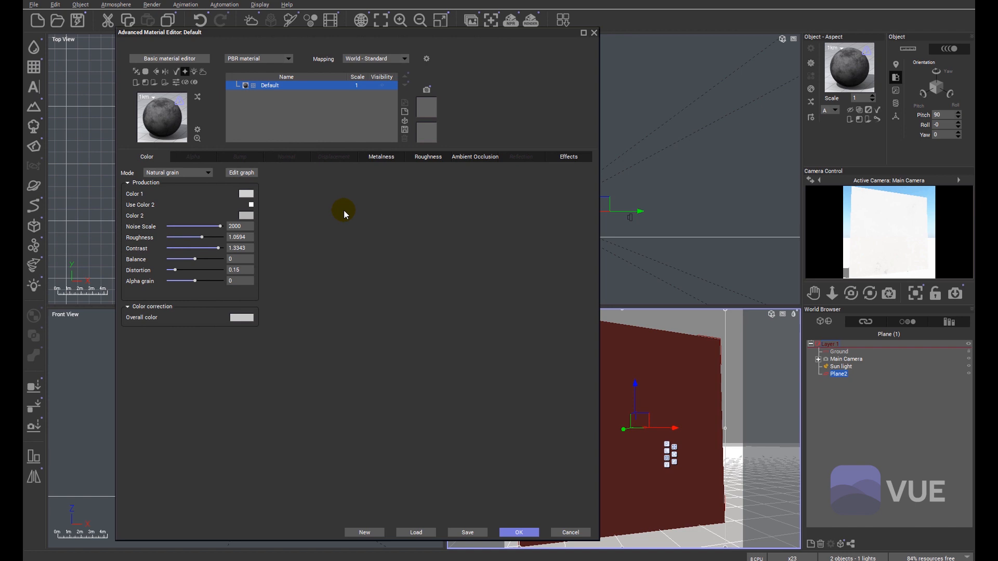
mouse_move(339, 237)
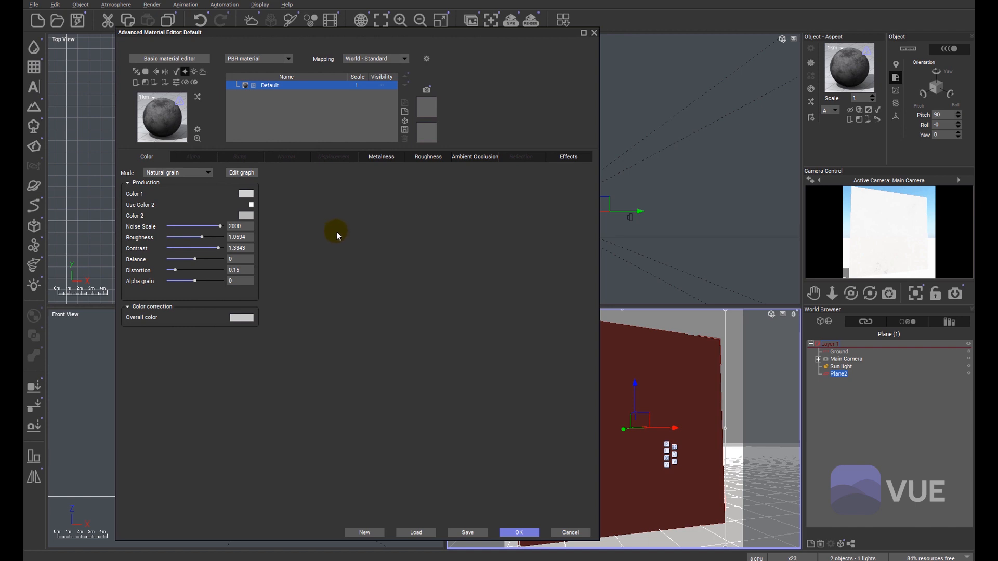
mouse_move(206, 189)
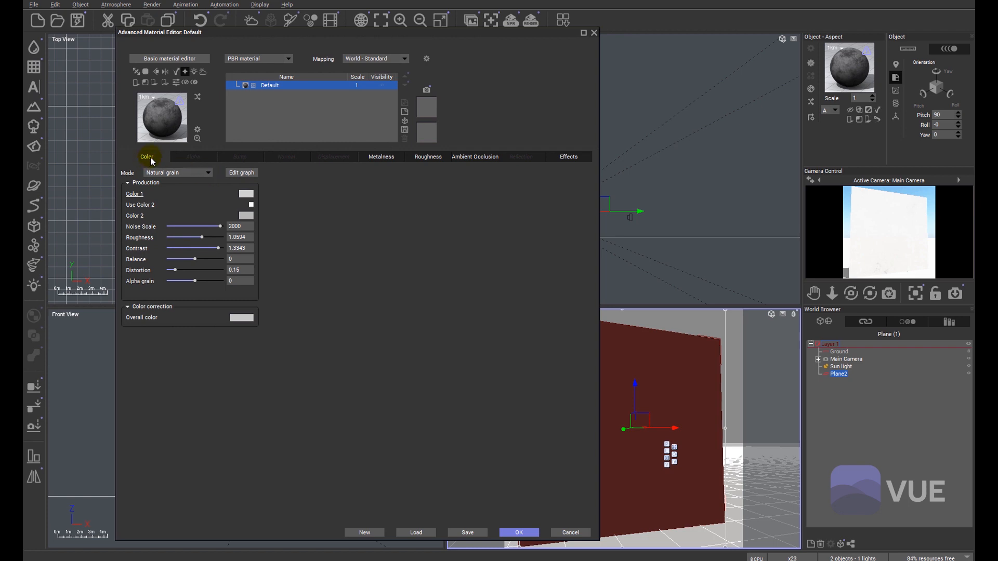
Step: Set the Color channel mode to Mapped picture for the stone wall albedo image
left_click(178, 173)
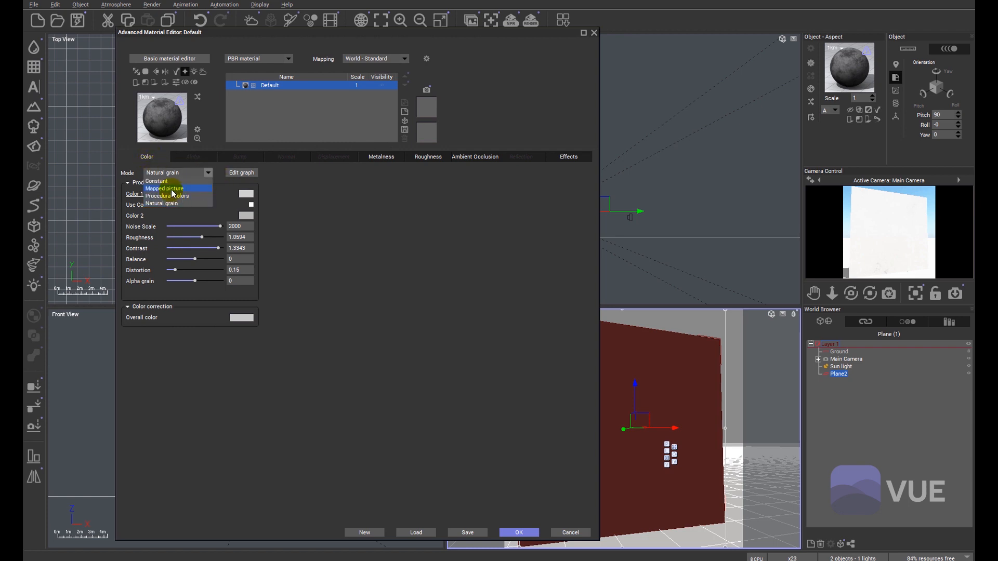
left_click(165, 188)
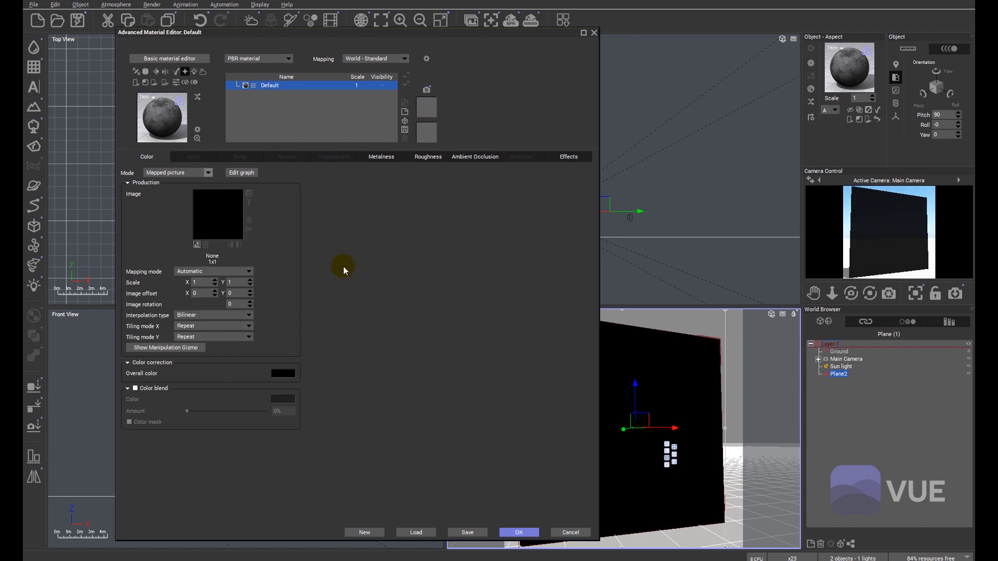
mouse_move(312, 248)
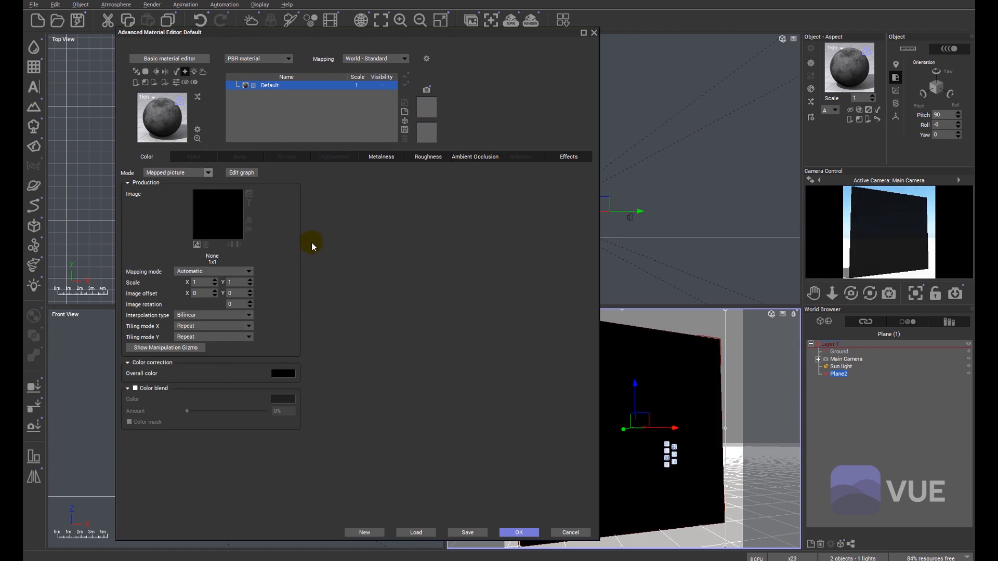
mouse_move(197, 250)
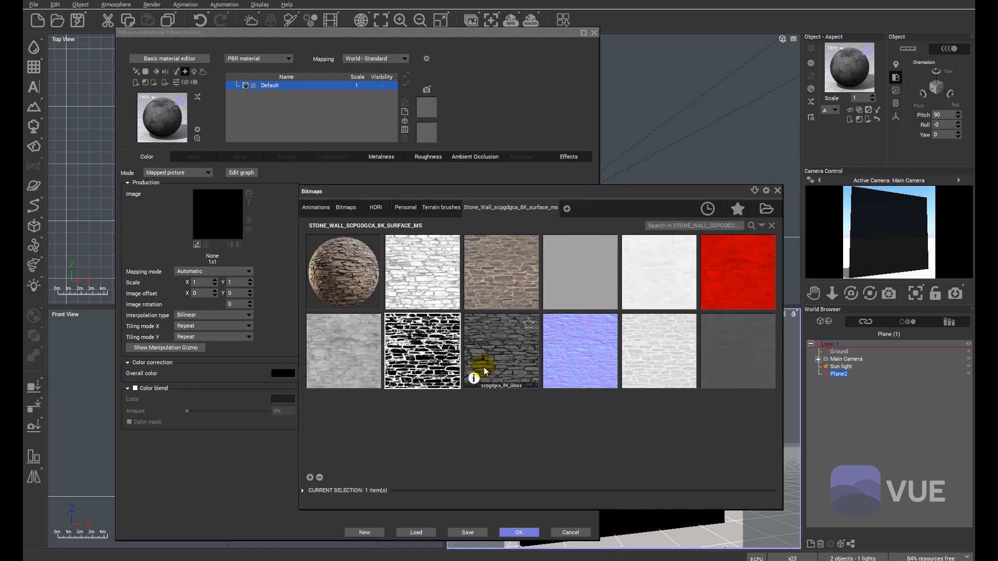
mouse_move(401, 283)
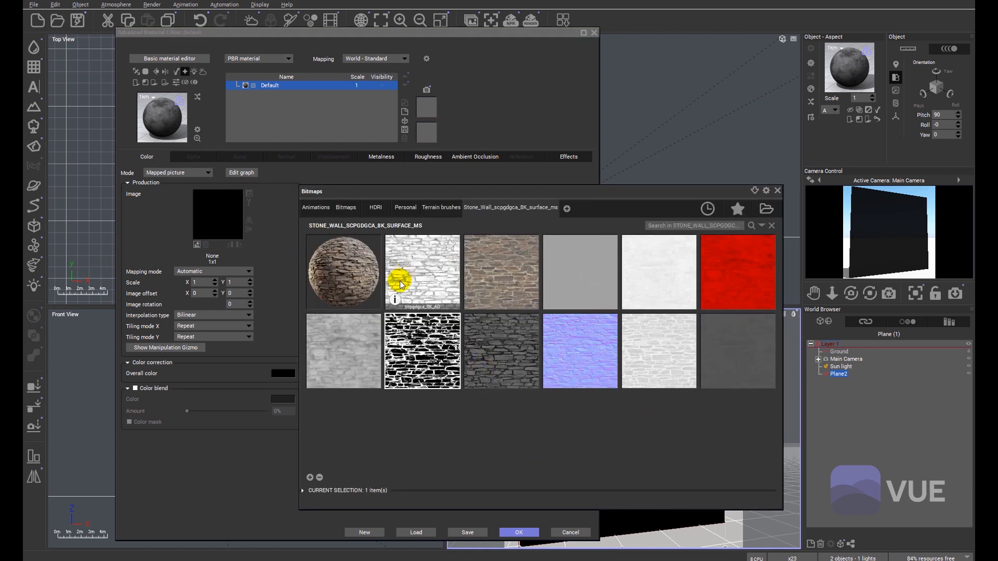
mouse_move(327, 277)
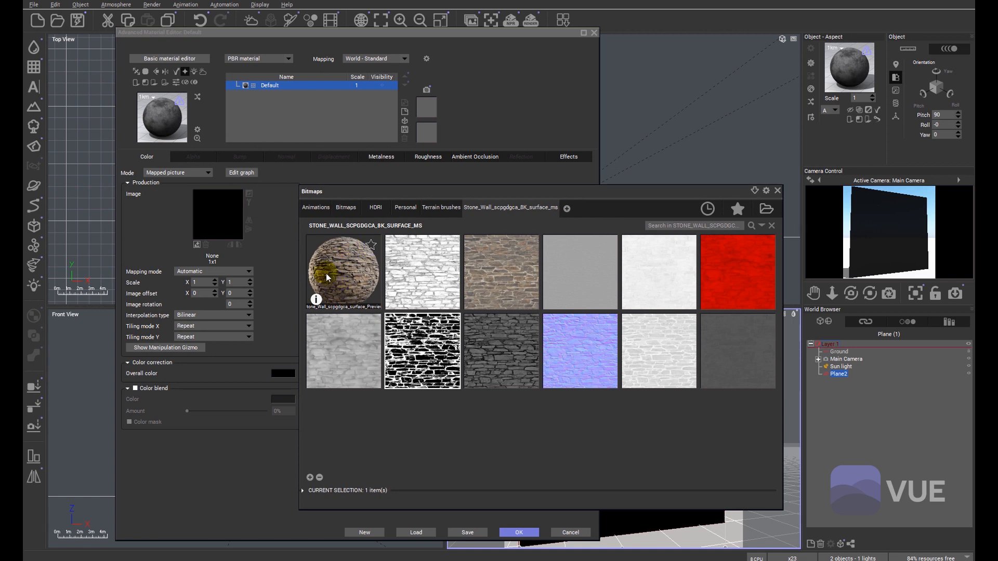
mouse_move(373, 299)
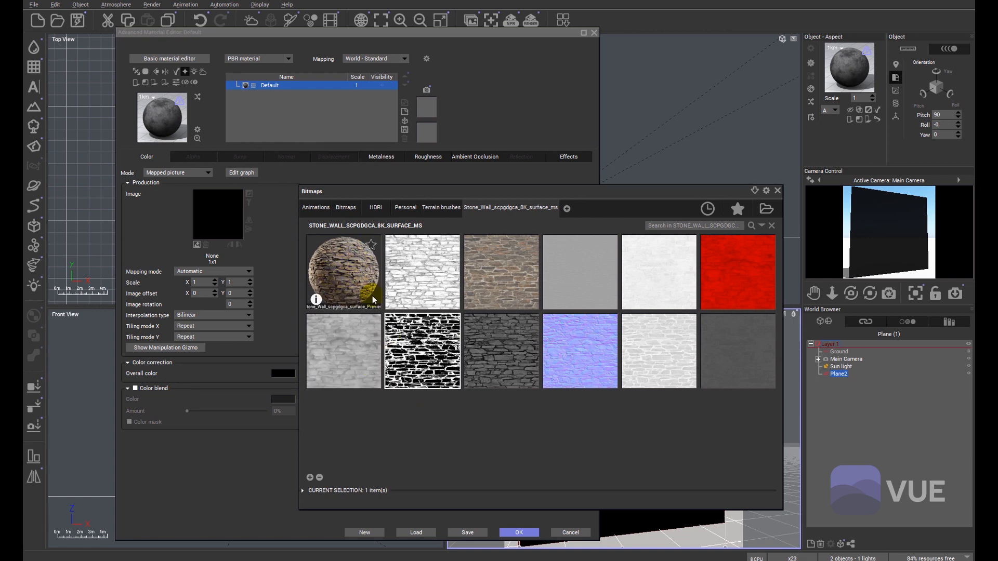
mouse_move(505, 286)
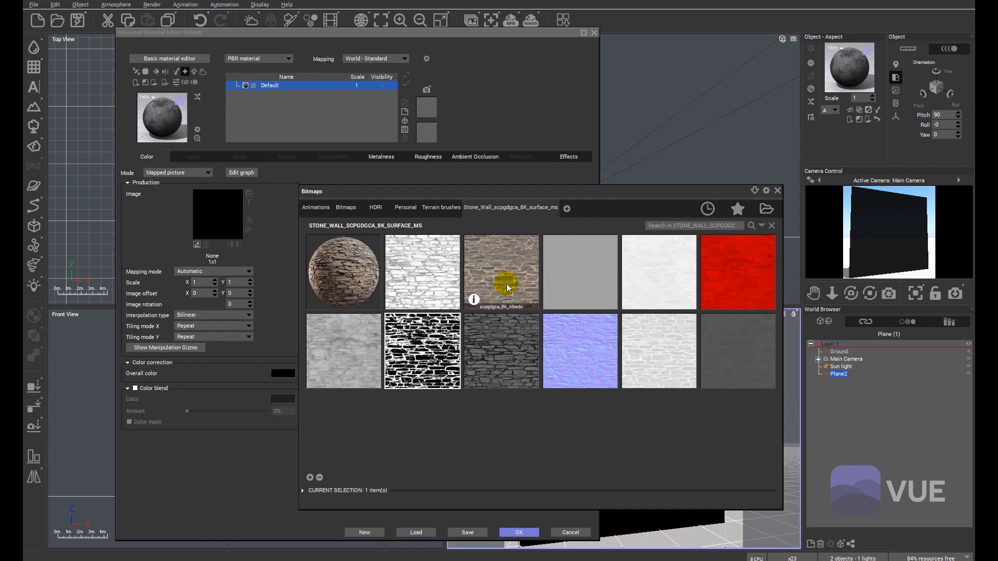
mouse_move(513, 314)
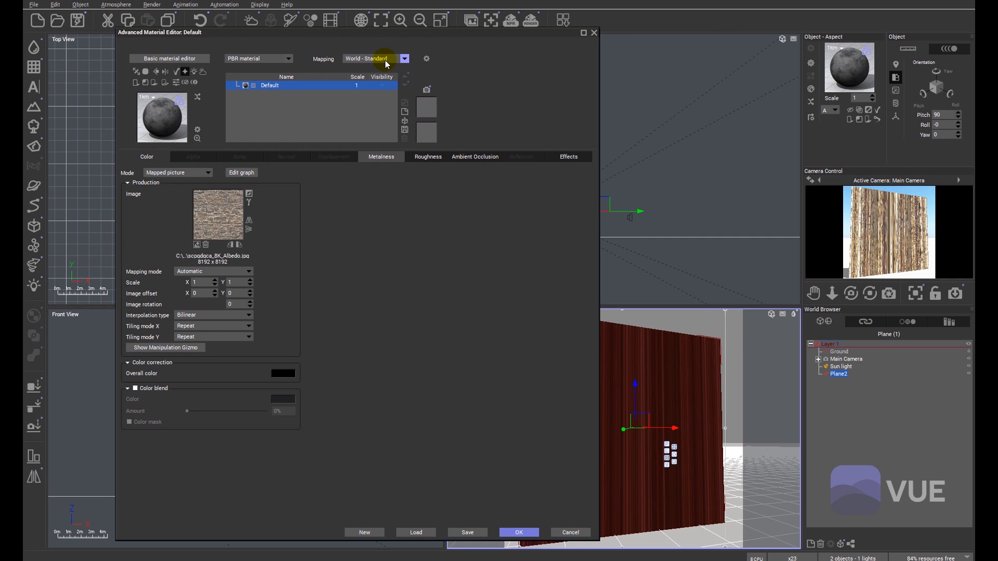
Step: Set mapping to Object - Parametric and render a preview of the flat stone wall, accepting post render options
left_click(404, 59)
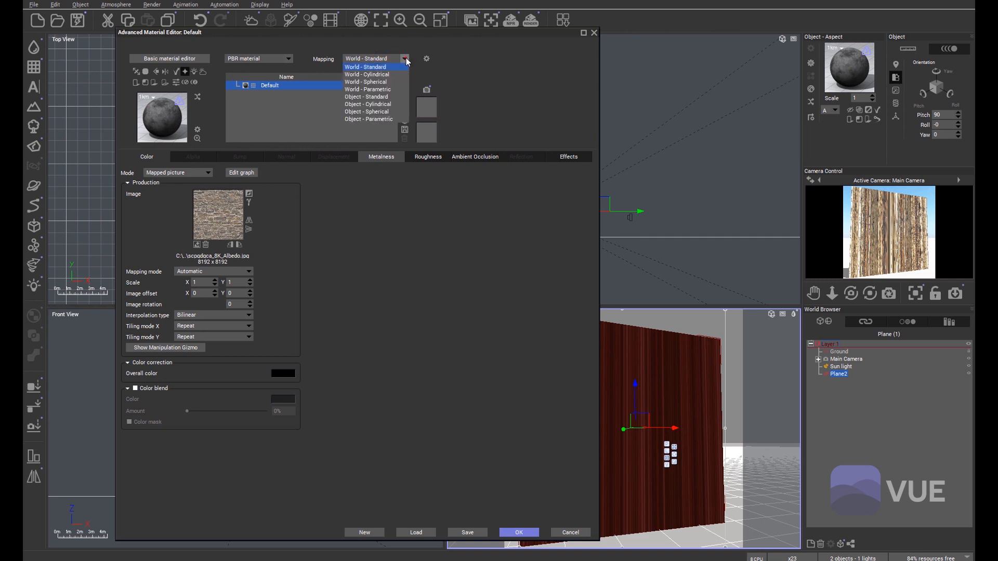
left_click(368, 119)
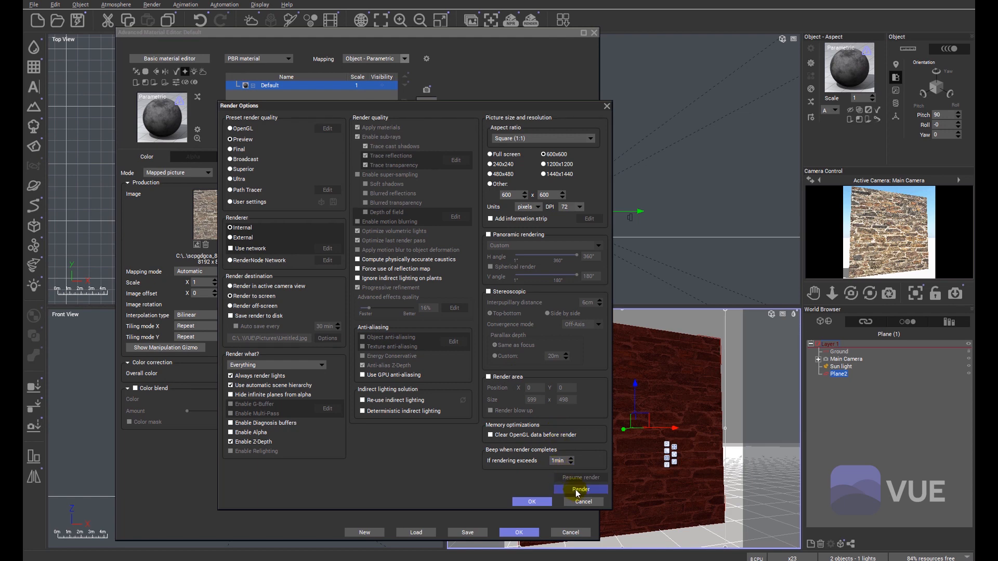
left_click(580, 490)
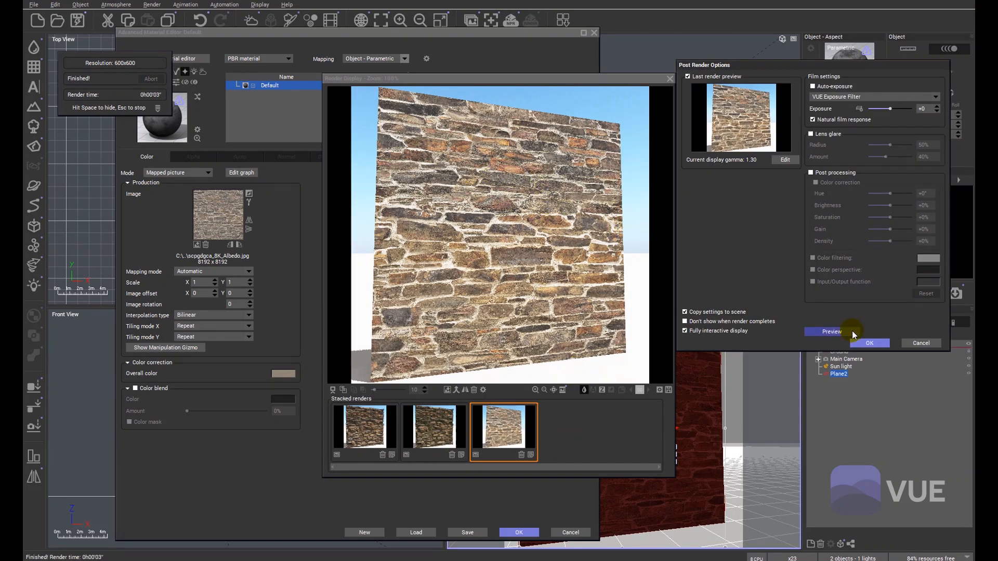
left_click(869, 343)
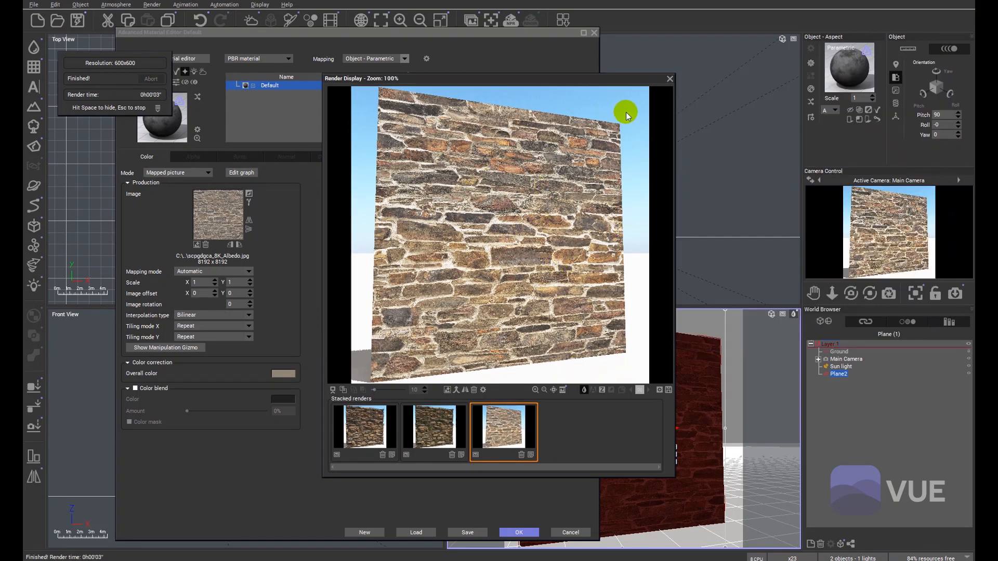
Step: Close the preview, set the Normal channel to Mapped picture and browse the stone wall maps for the Normal bitmap
left_click(668, 78)
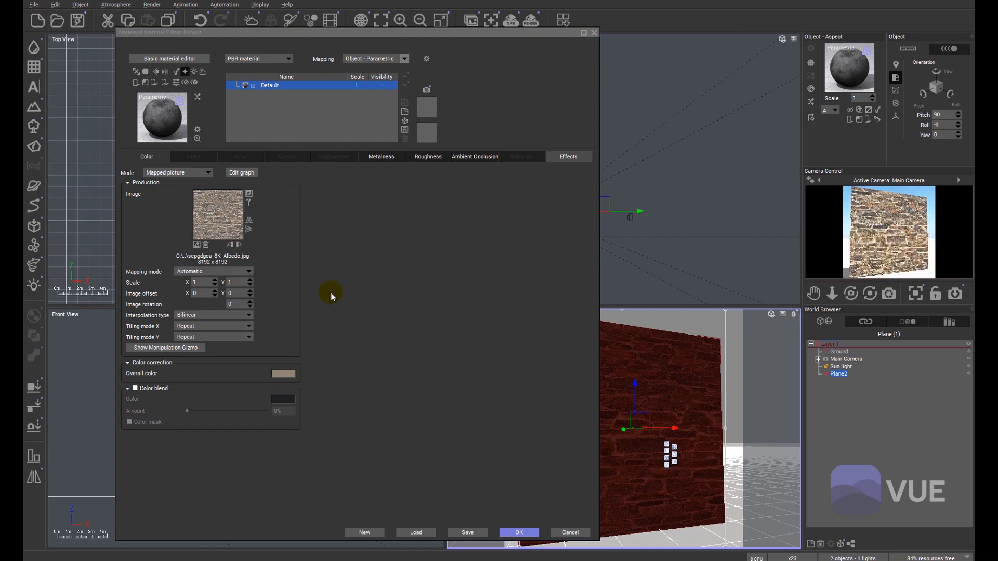
left_click(192, 157)
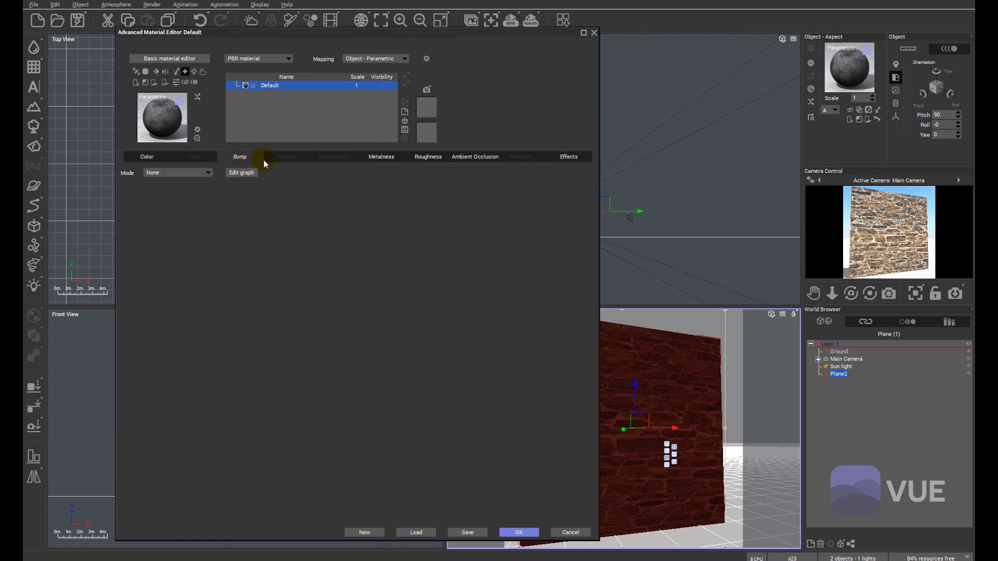
left_click(287, 156)
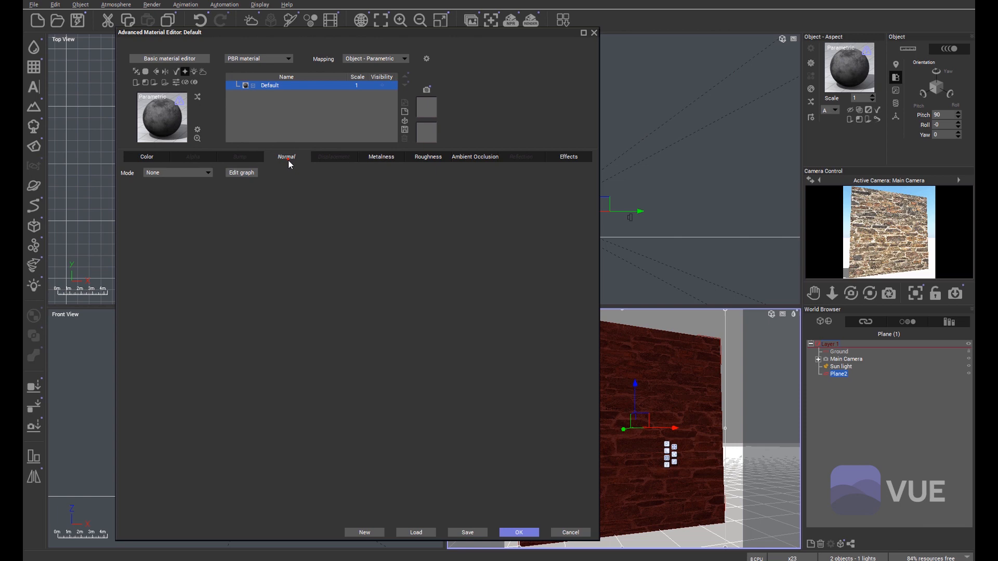
left_click(207, 173)
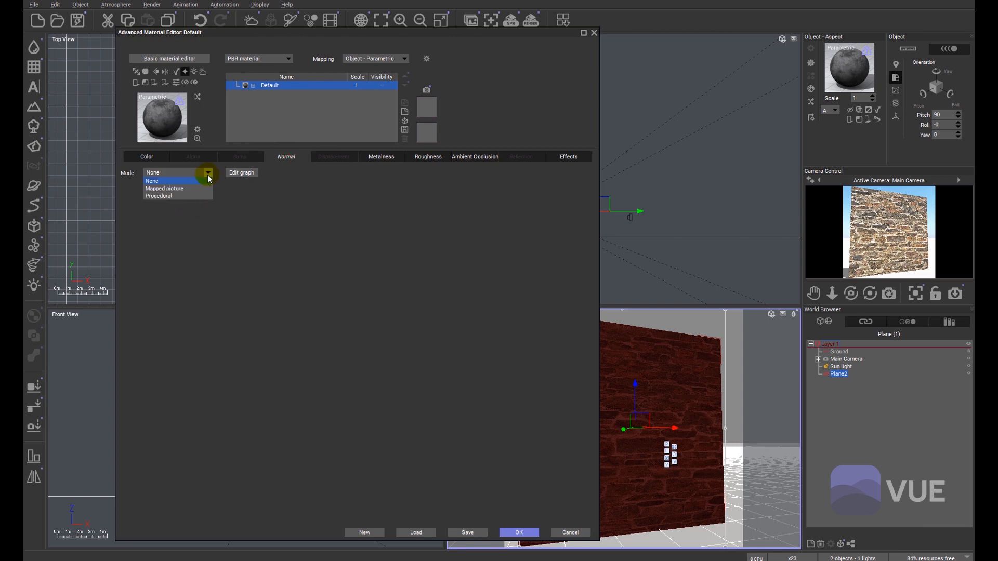
left_click(165, 188)
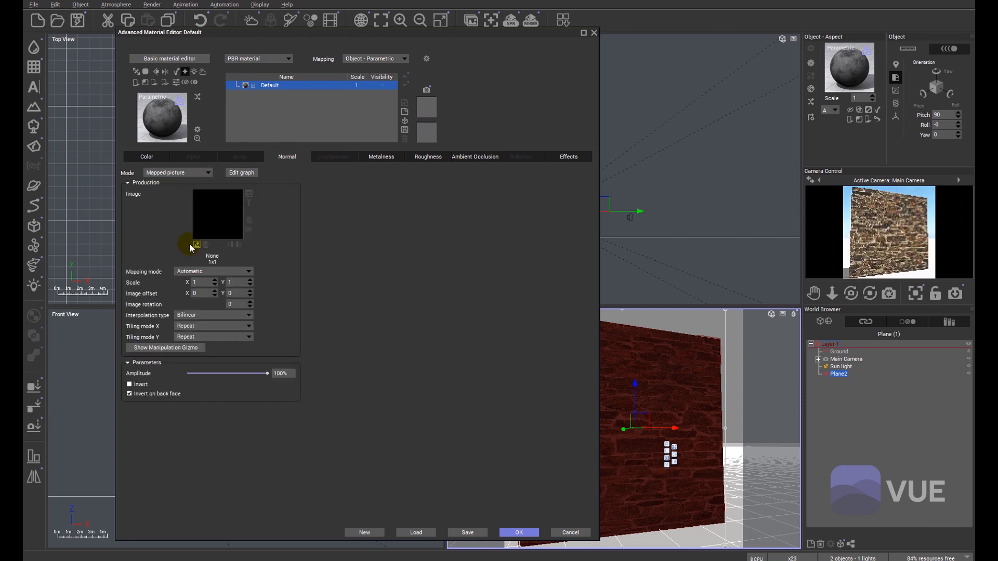
left_click(196, 244)
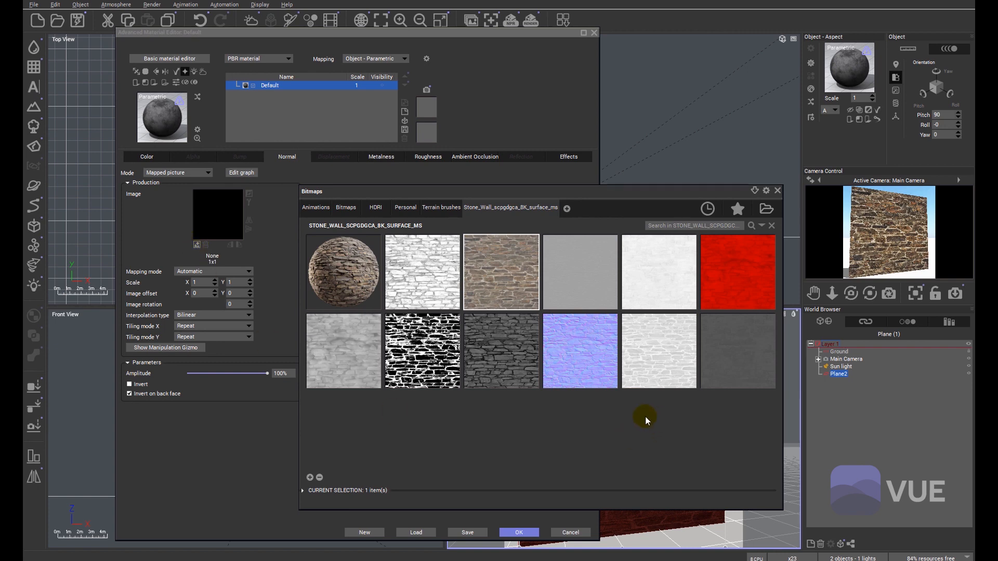
mouse_move(583, 353)
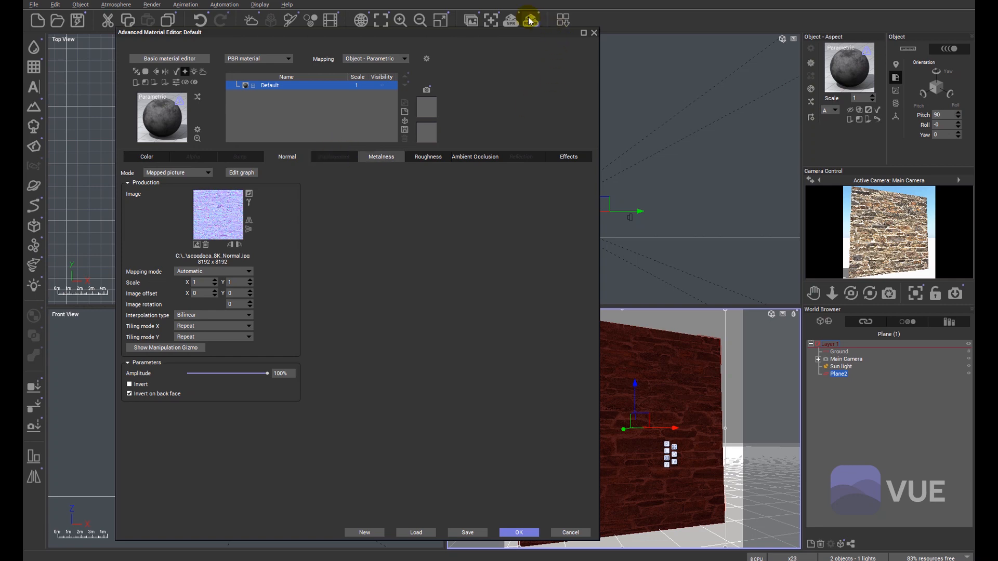
Step: Render the wall with the normal map and recall the earlier stacked render for comparison
left_click(529, 20)
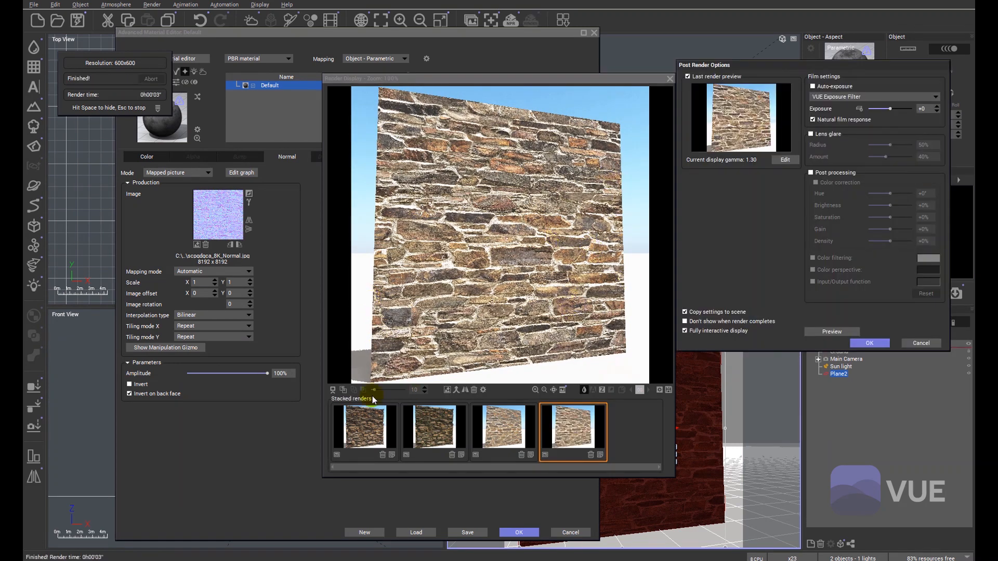
left_click(502, 430)
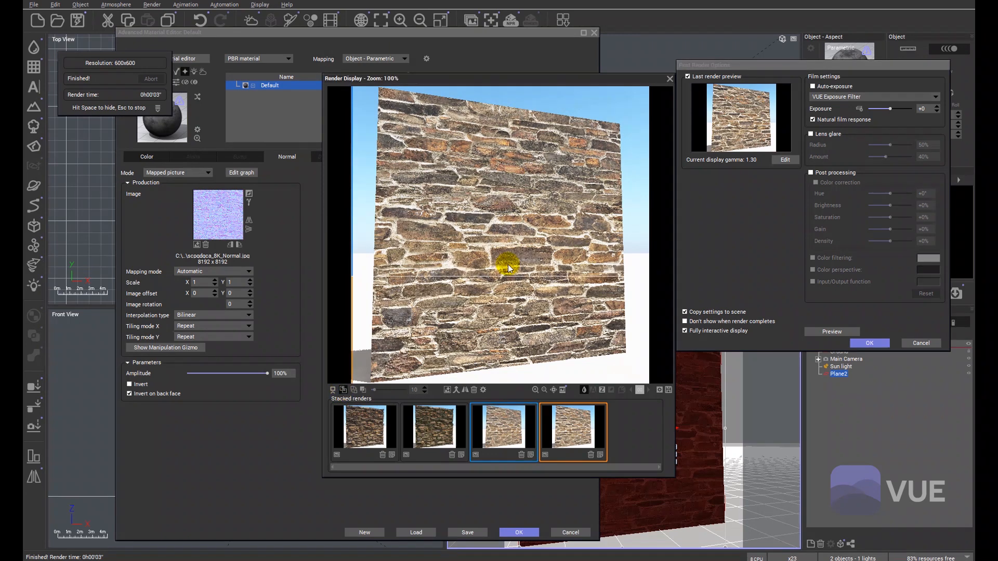
mouse_move(515, 374)
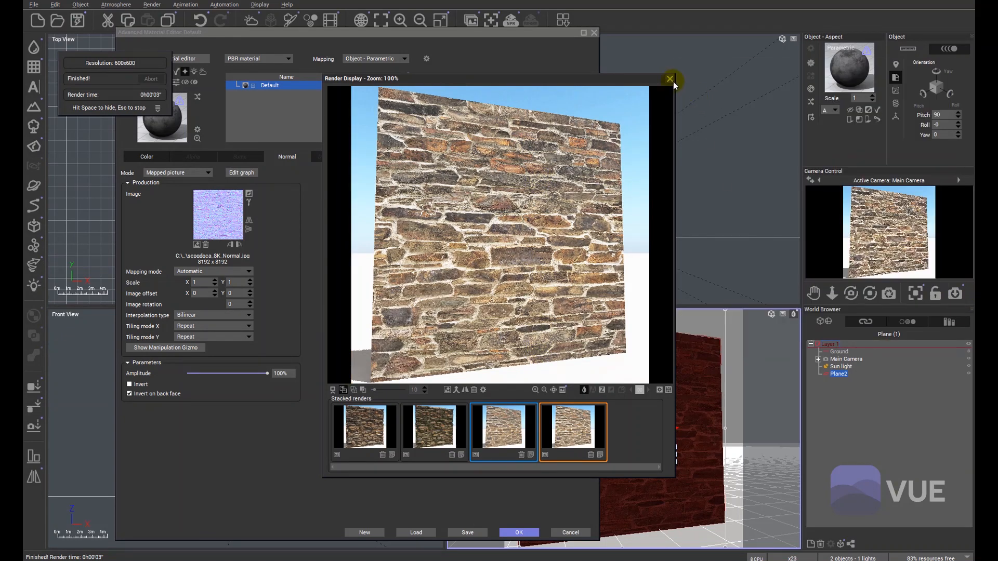
Step: Close the render preview, leaving Metalness at a constant 0%
left_click(669, 78)
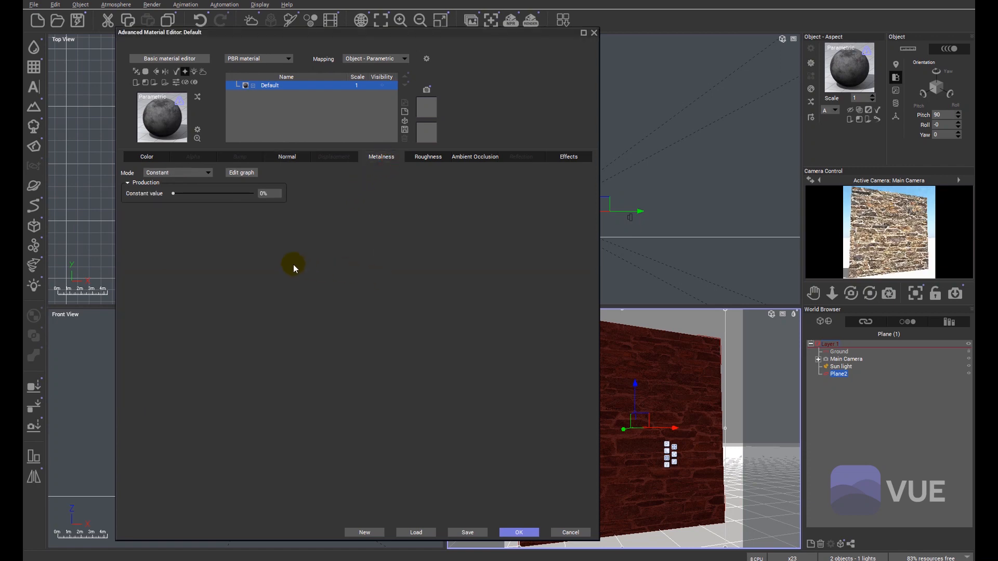
mouse_move(384, 274)
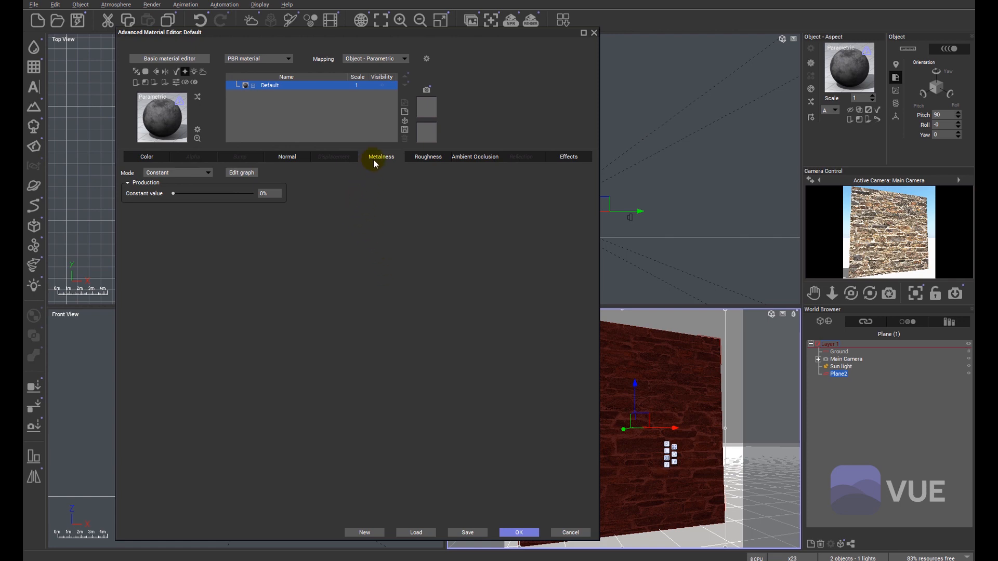
mouse_move(375, 174)
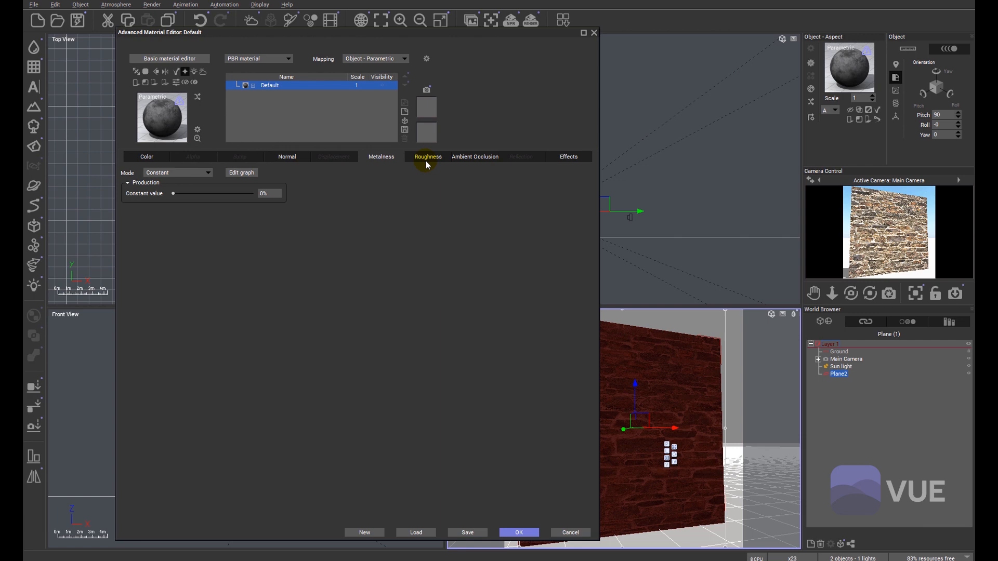
mouse_move(217, 288)
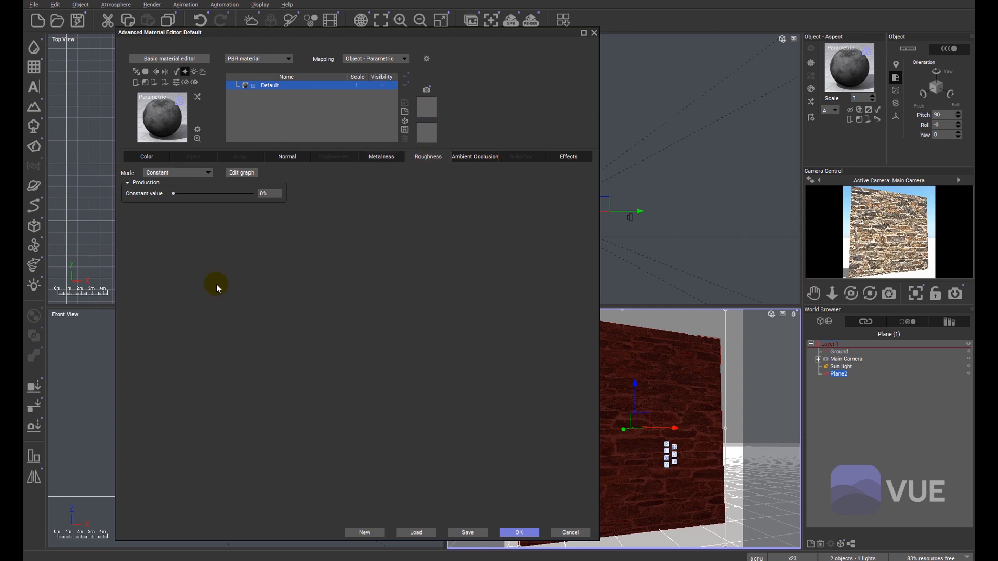
mouse_move(176, 193)
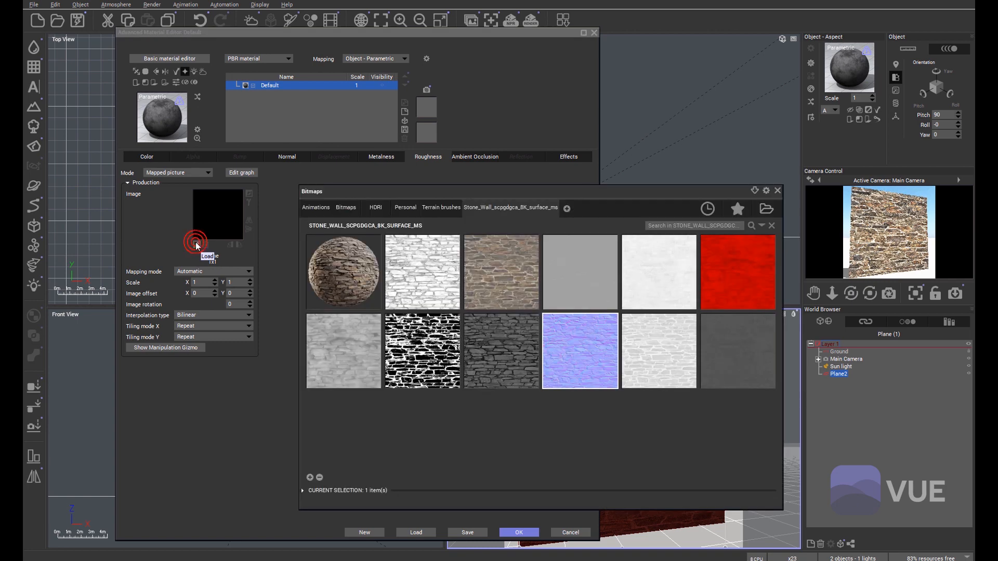
mouse_move(657, 355)
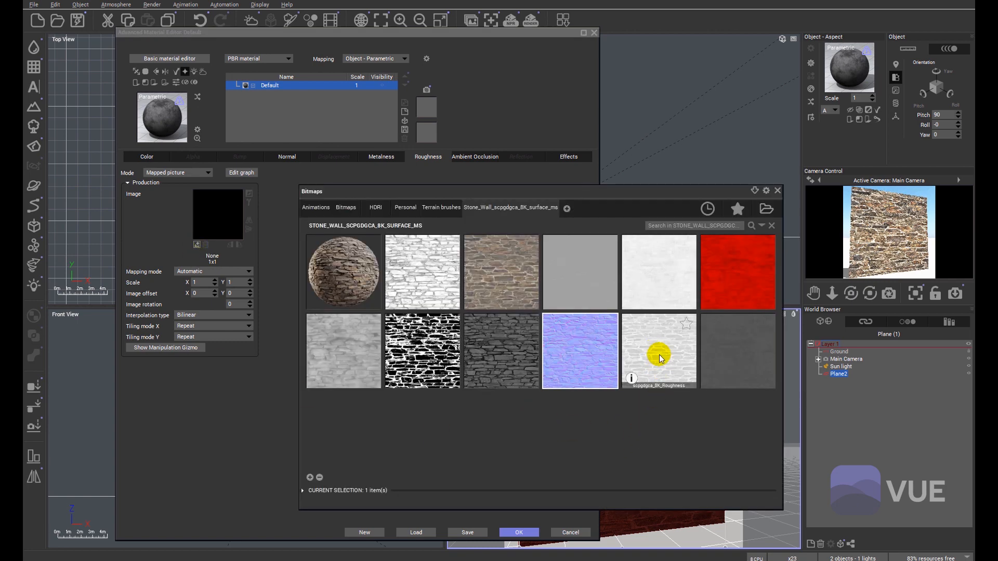
mouse_move(659, 351)
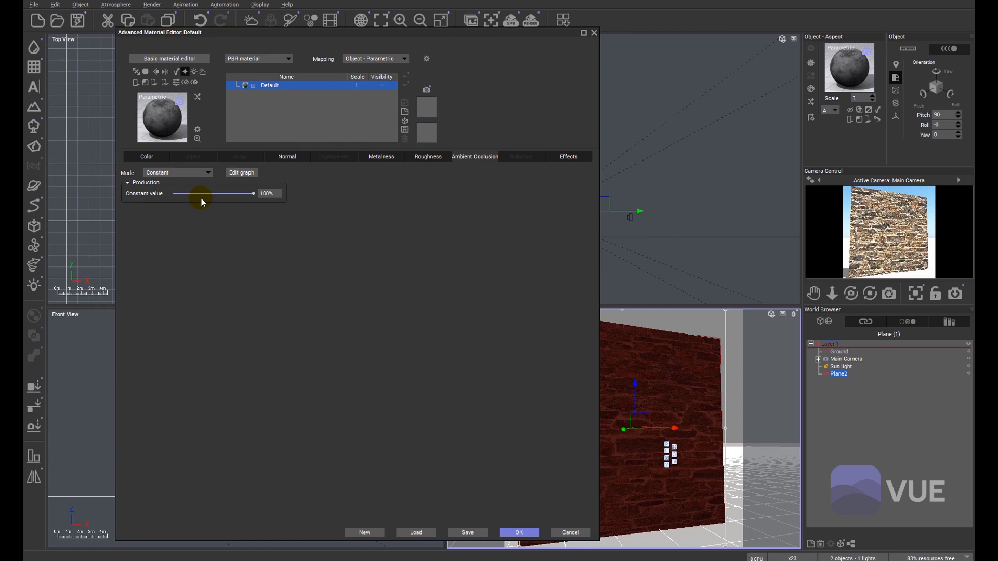
Step: Set the Ambient Occlusion channel mode to Mapped picture for the stone wall AO image
left_click(177, 173)
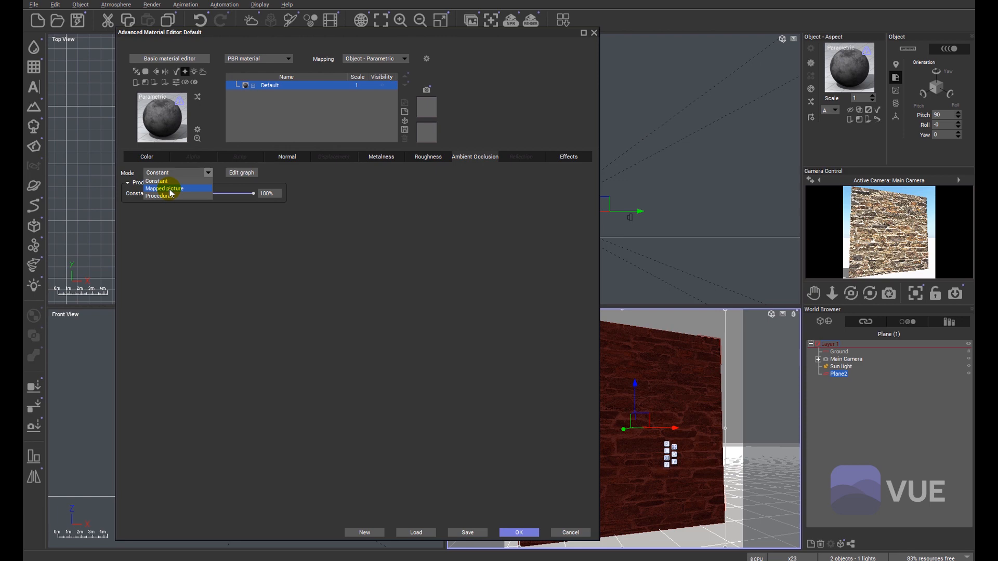
left_click(164, 188)
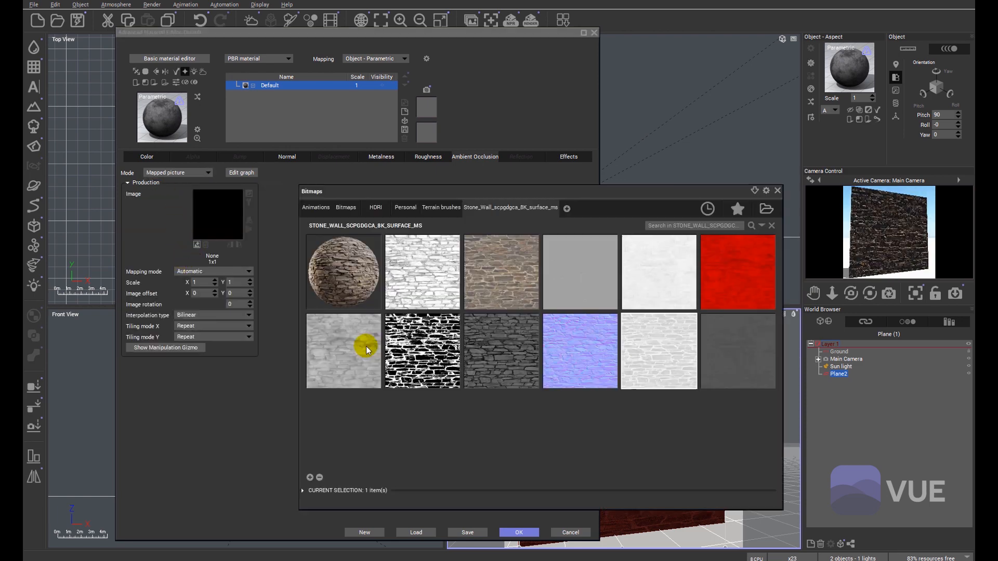
mouse_move(429, 275)
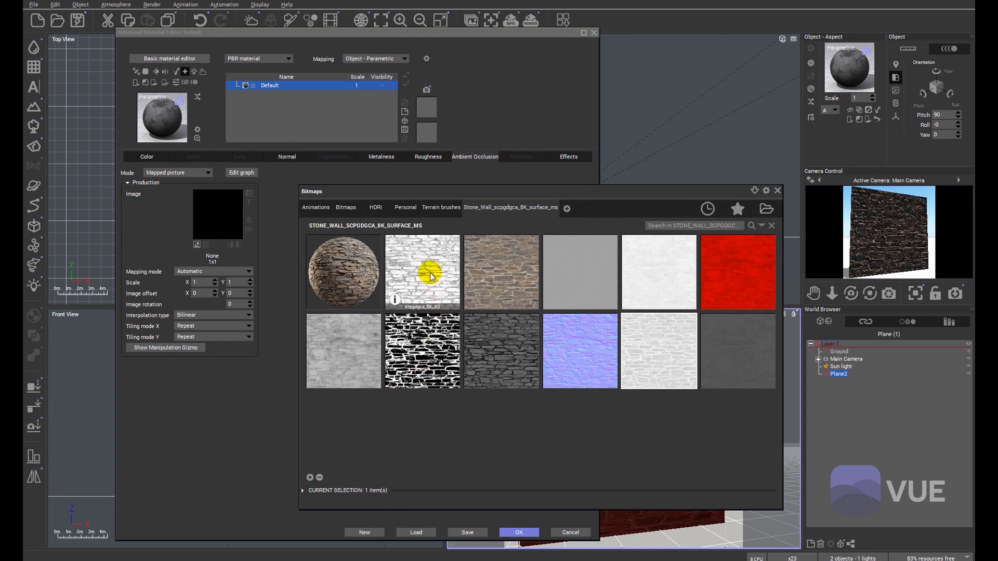
mouse_move(413, 279)
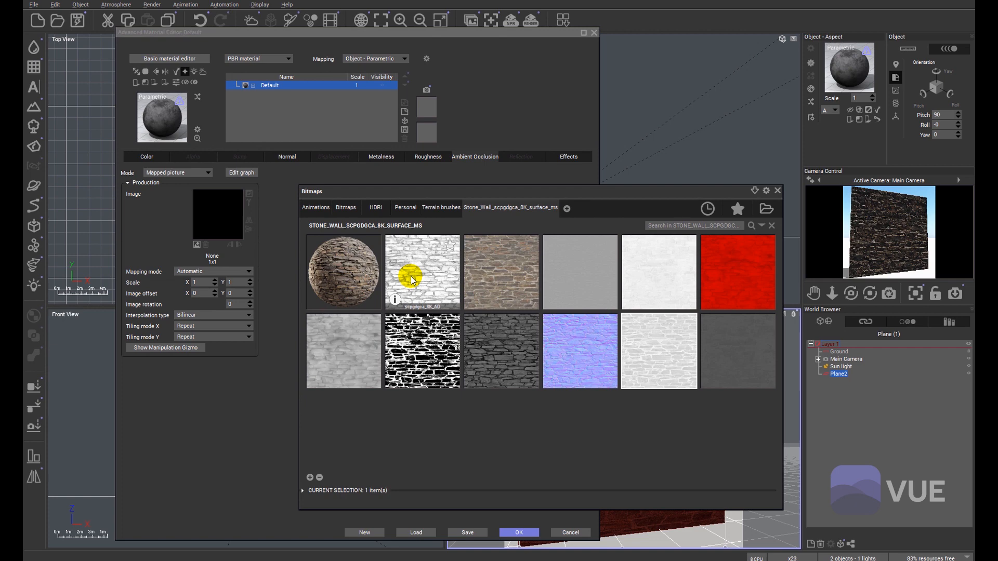
mouse_move(435, 309)
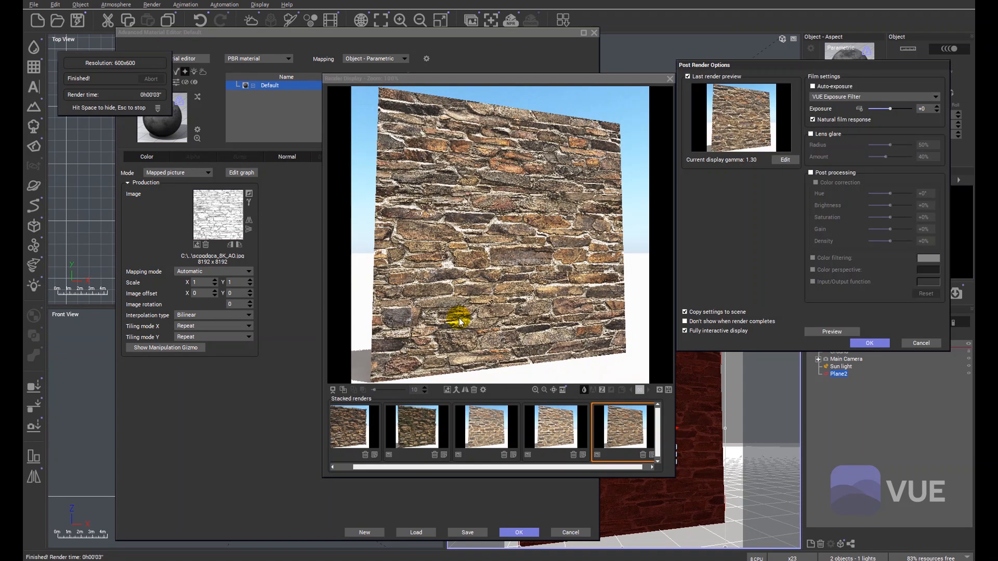
left_click(868, 343)
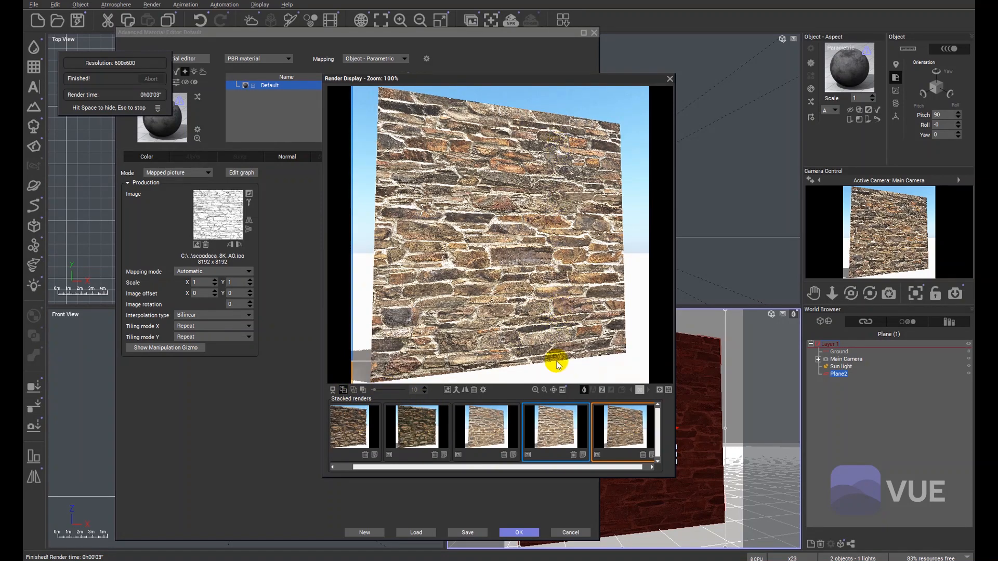
mouse_move(568, 315)
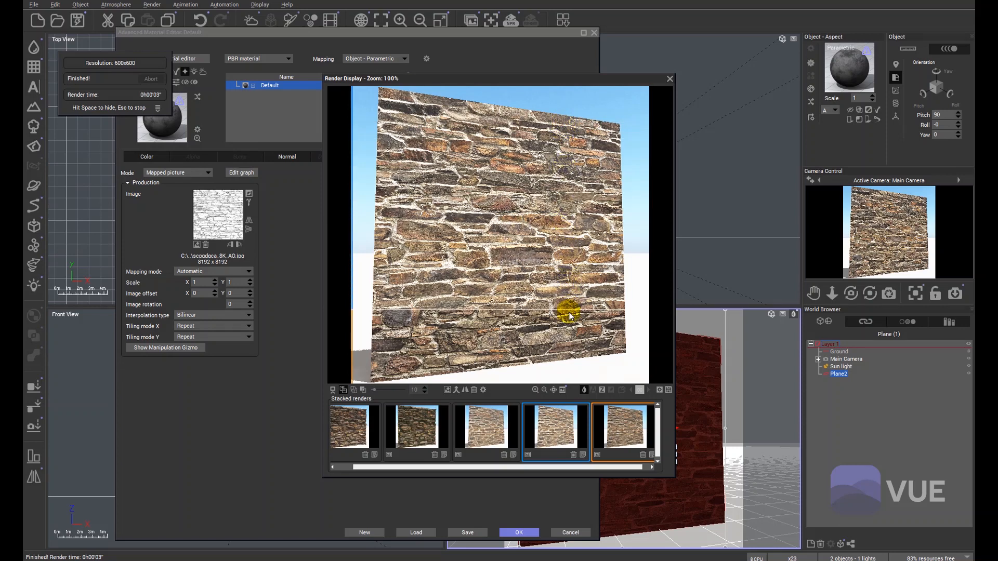
mouse_move(584, 344)
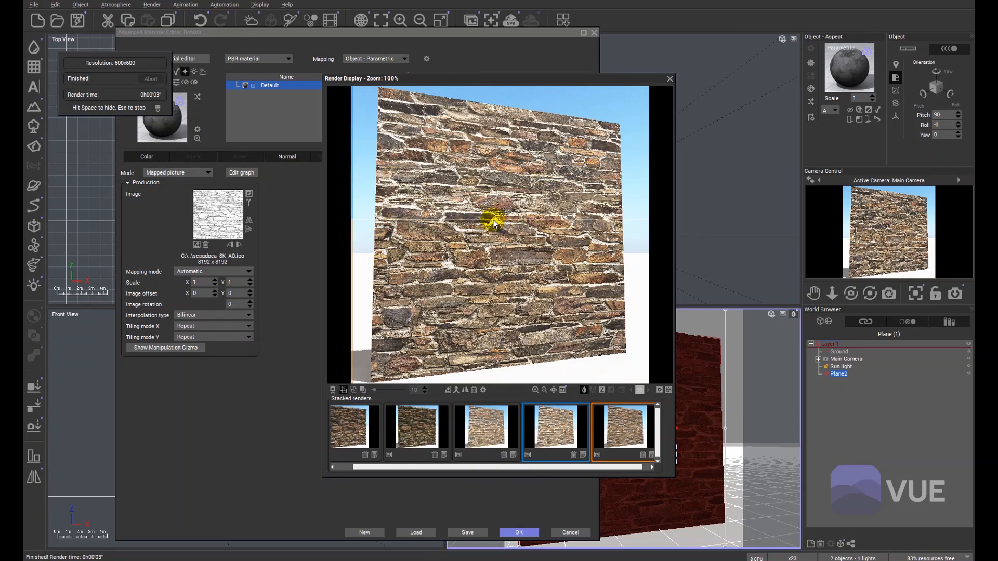
mouse_move(567, 197)
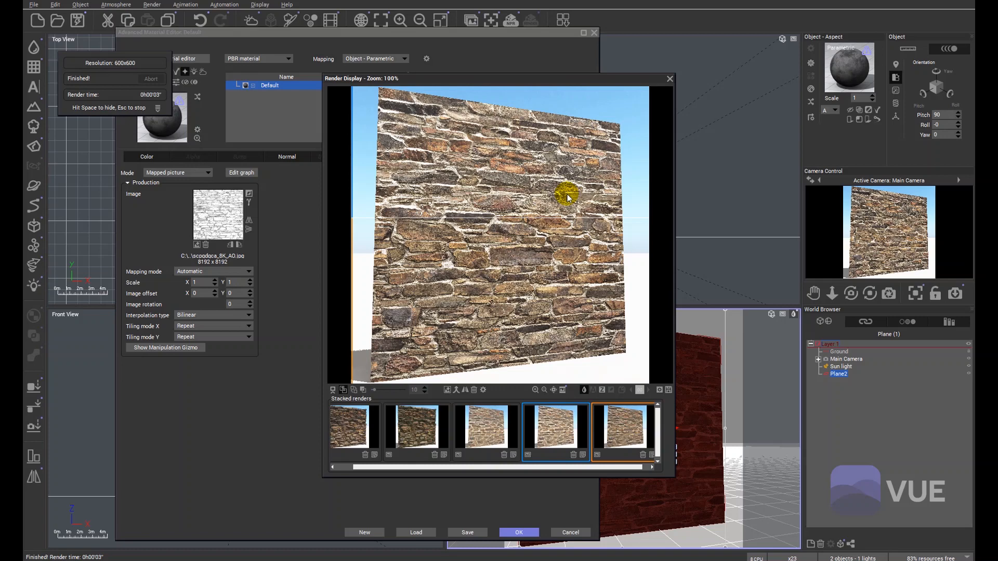
Step: Close the render preview and switch to the Displacement channel for the 8K displacement map
left_click(670, 78)
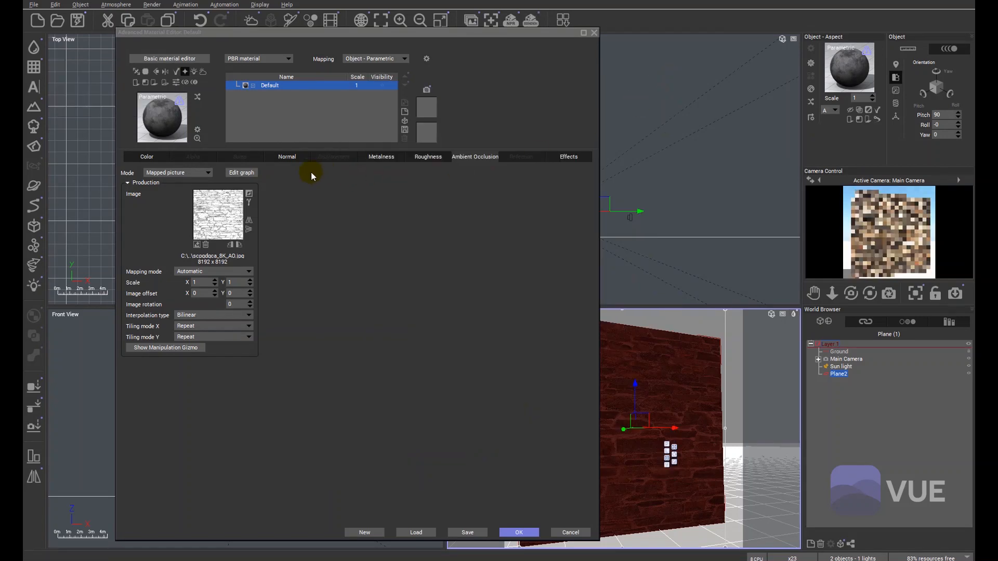
left_click(334, 157)
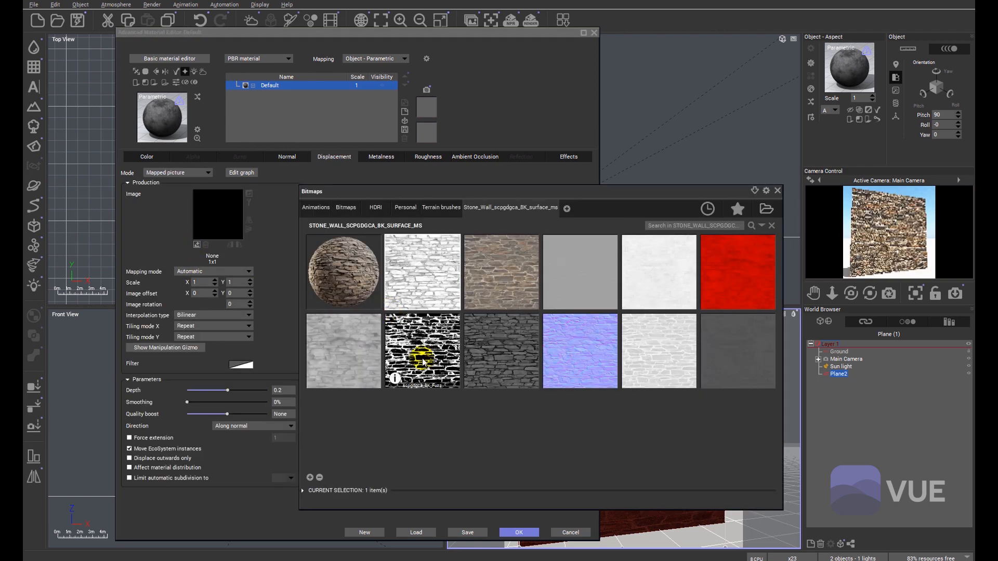
mouse_move(359, 362)
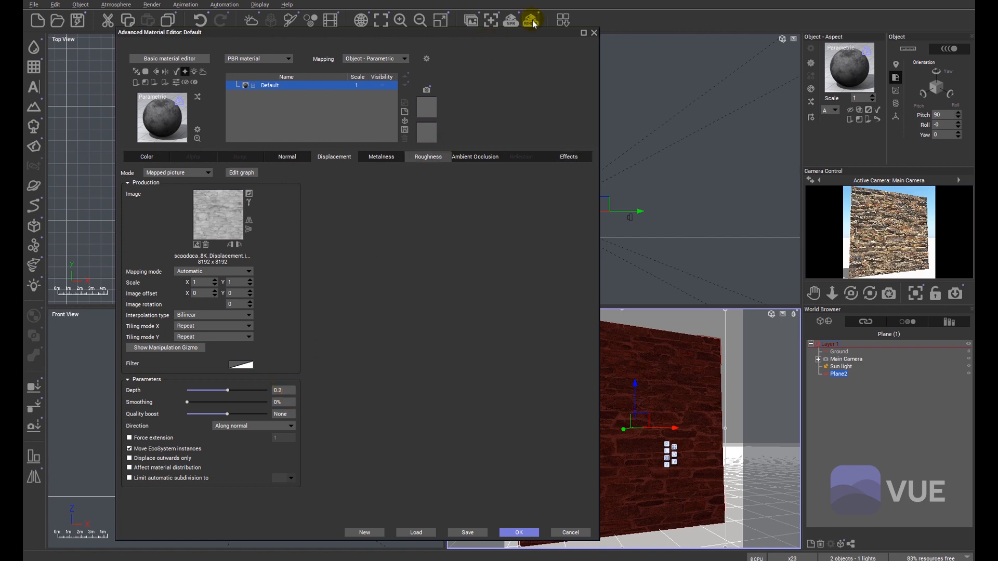
Step: Test-render the wall and raise the displacement Depth to 0.57 in Post Render Options
left_click(530, 20)
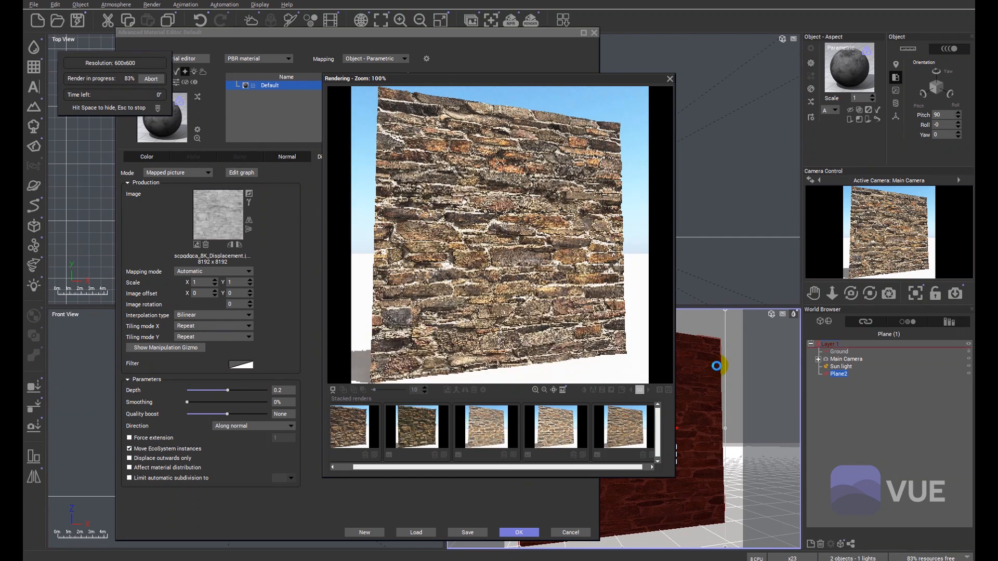
left_click(639, 390)
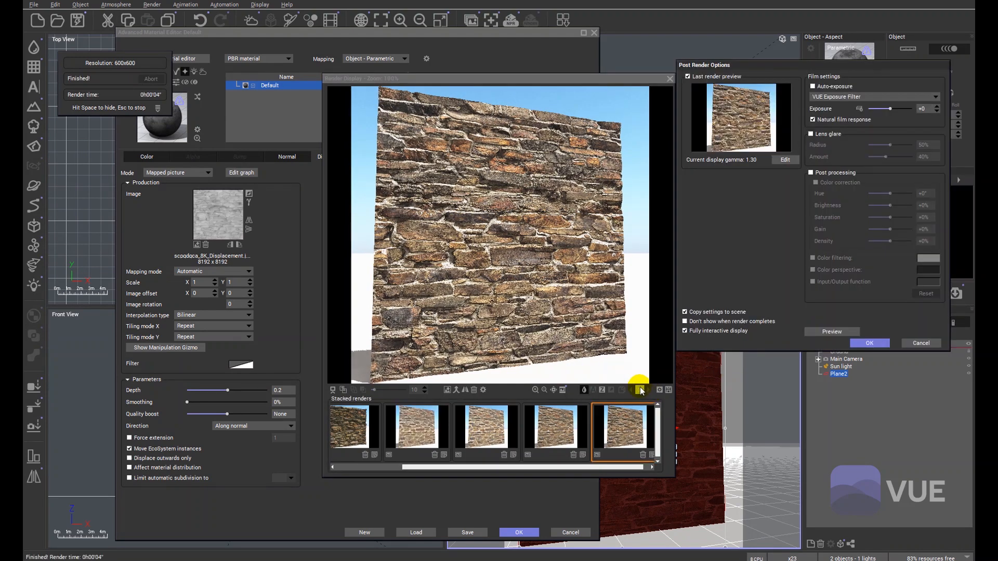
mouse_move(627, 347)
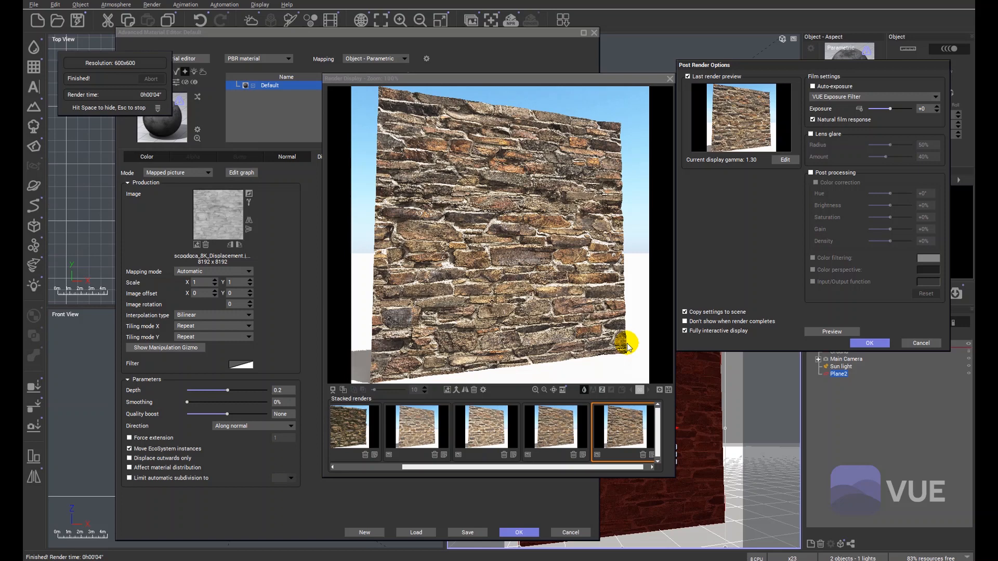
mouse_move(620, 246)
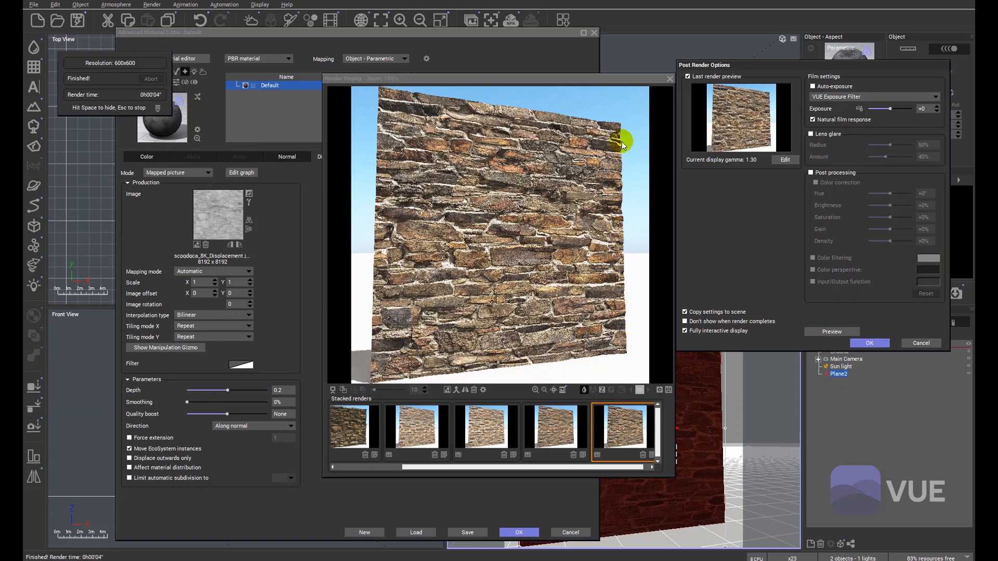
left_click(868, 342)
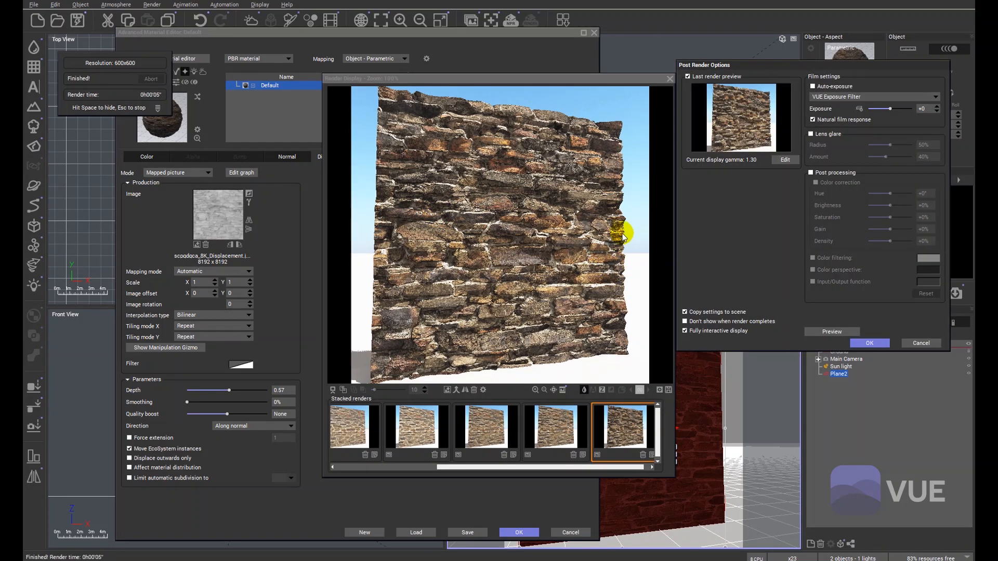
mouse_move(848, 319)
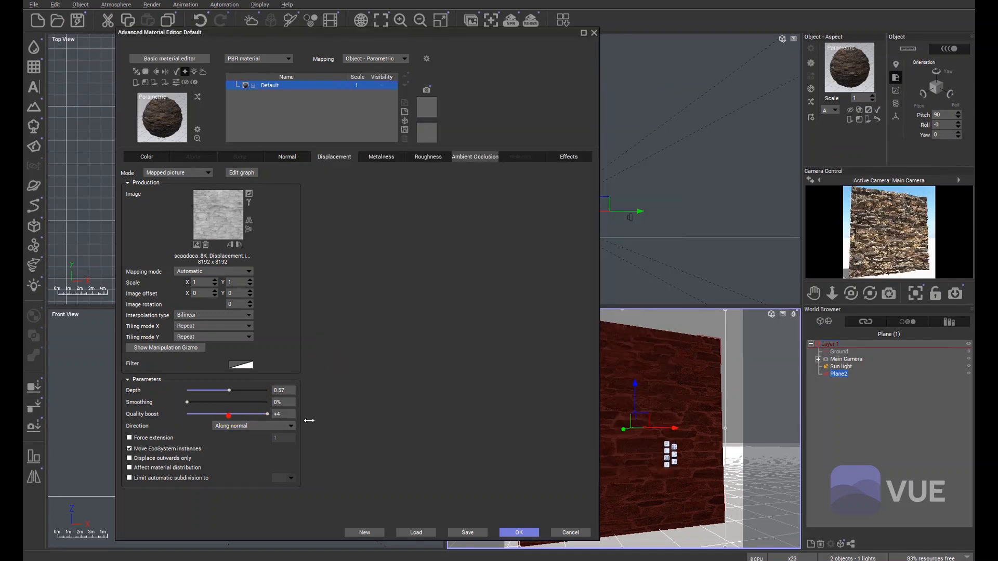
mouse_move(446, 388)
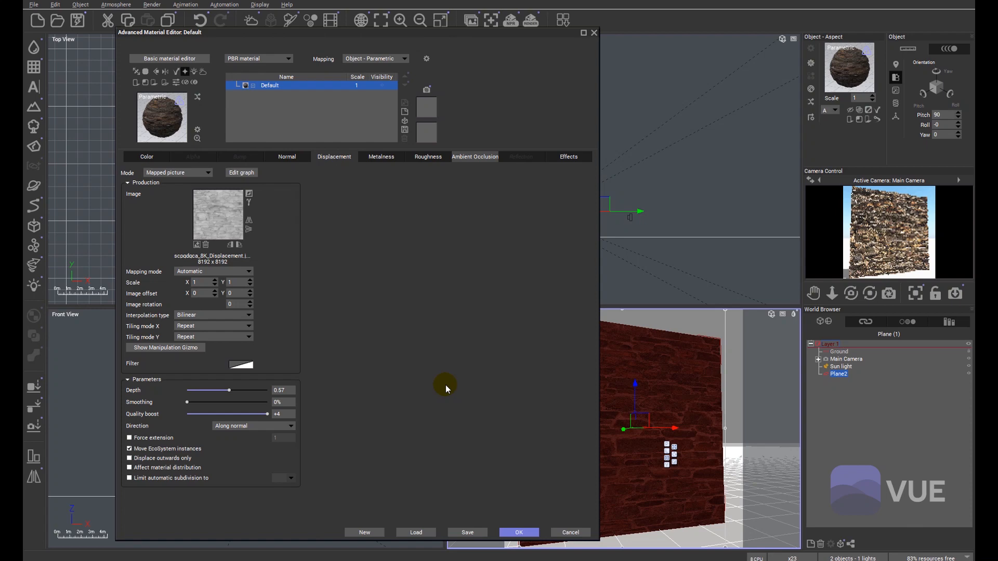
mouse_move(426, 364)
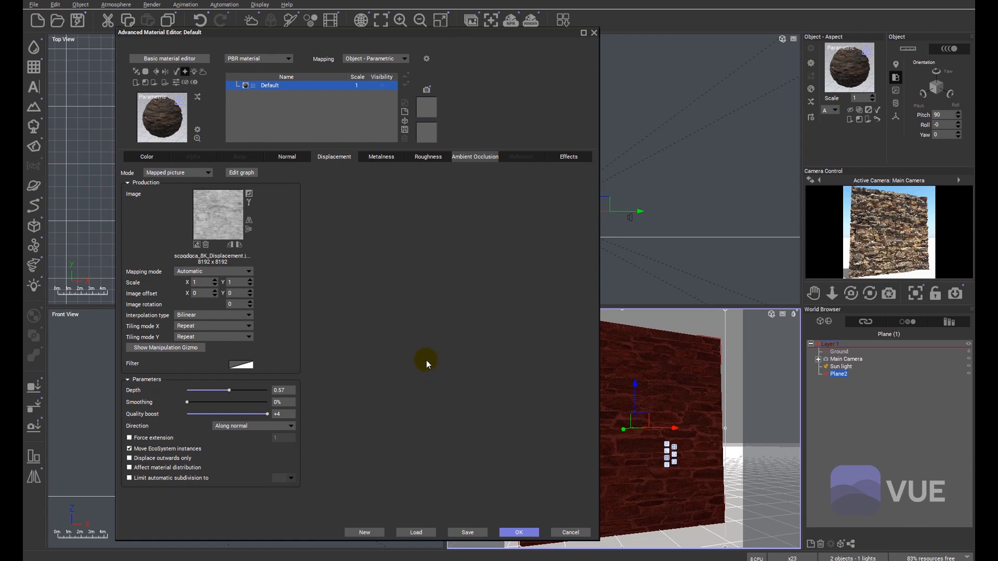
mouse_move(513, 61)
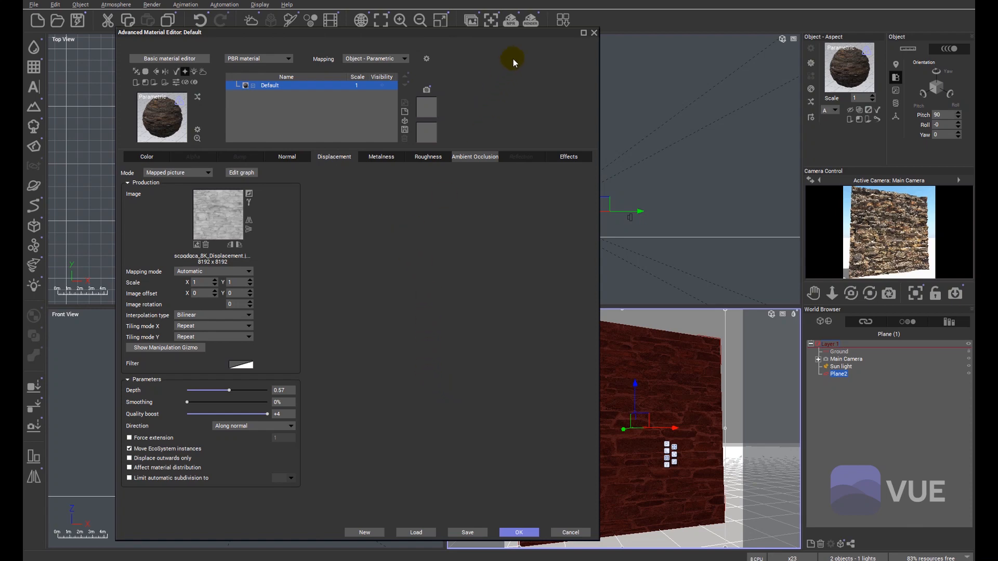
Step: Start a new render from the Render Options dialog with quality boost at +4
left_click(528, 19)
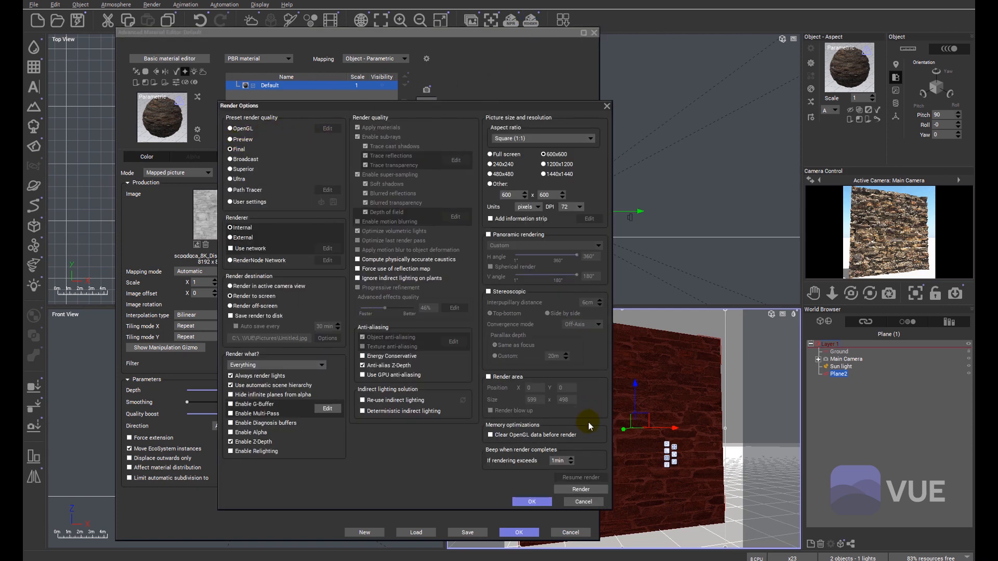
left_click(580, 488)
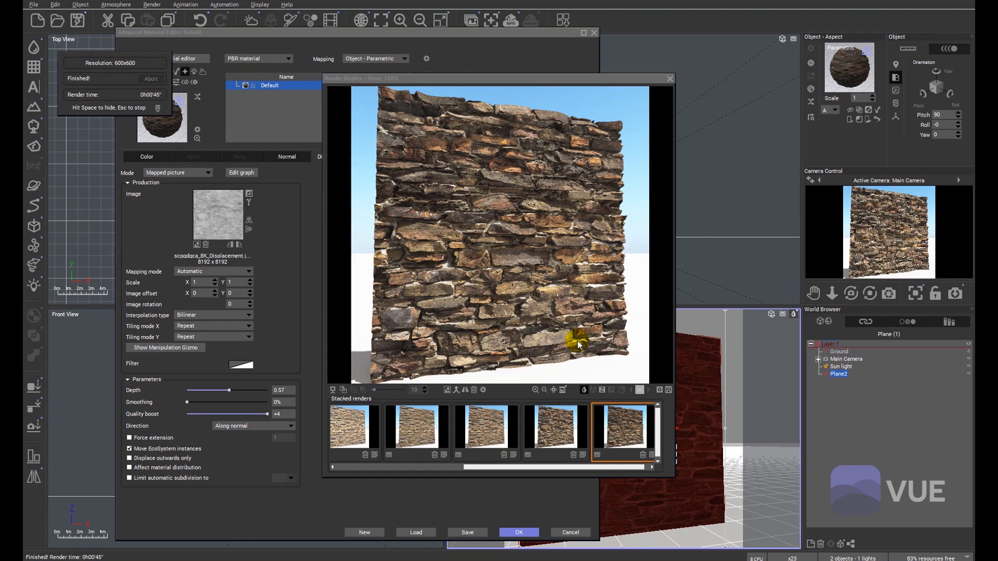
mouse_move(566, 322)
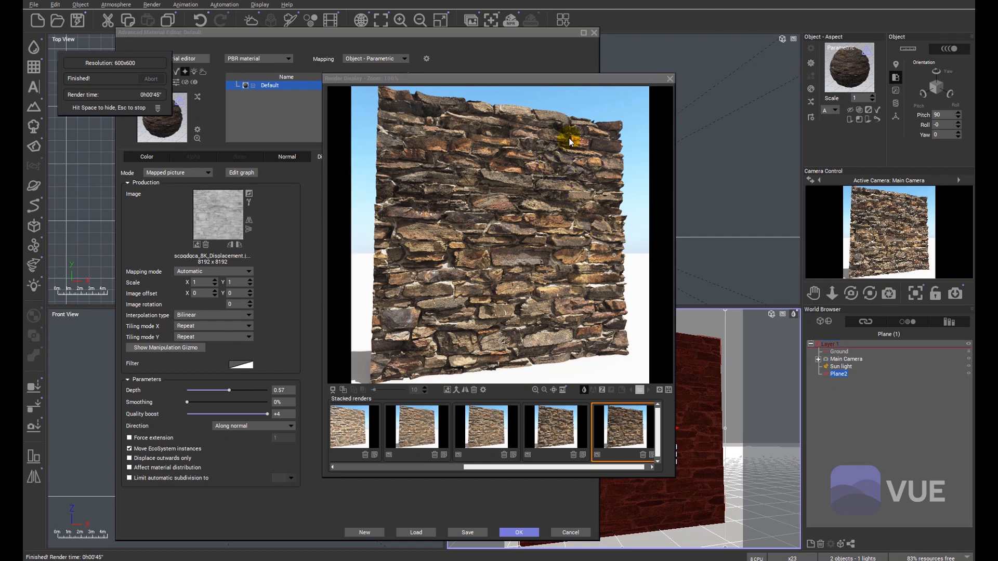
mouse_move(595, 174)
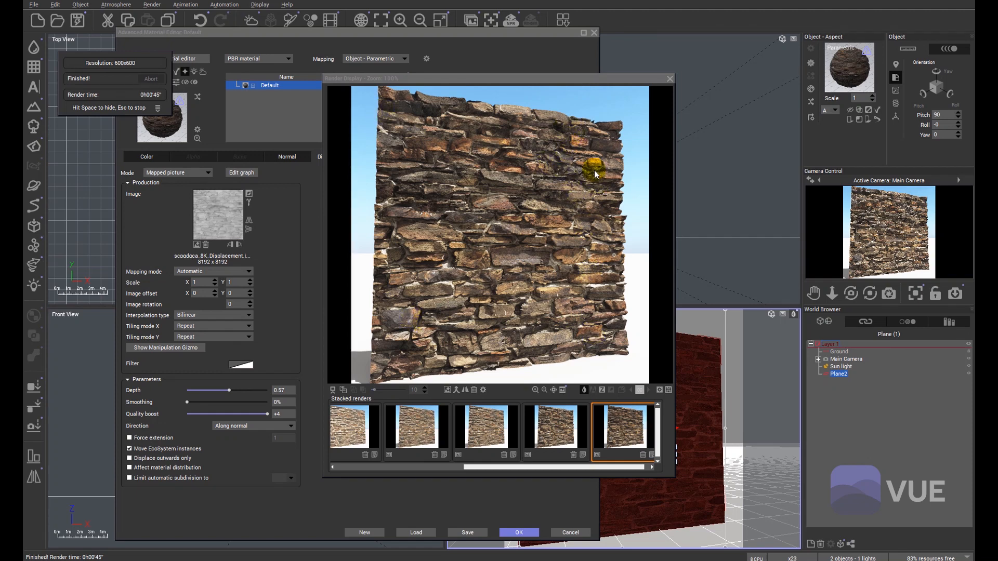
mouse_move(525, 246)
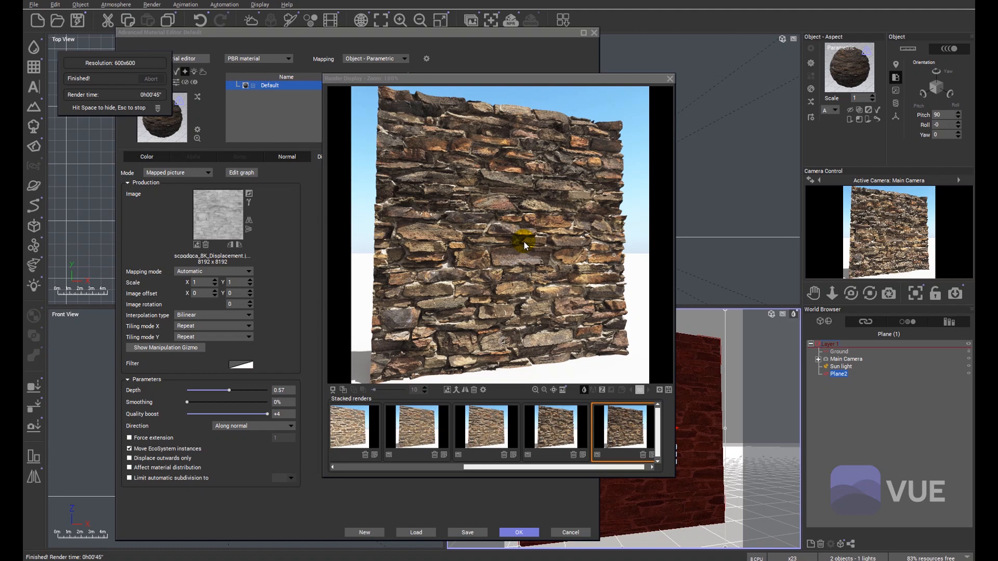
mouse_move(546, 211)
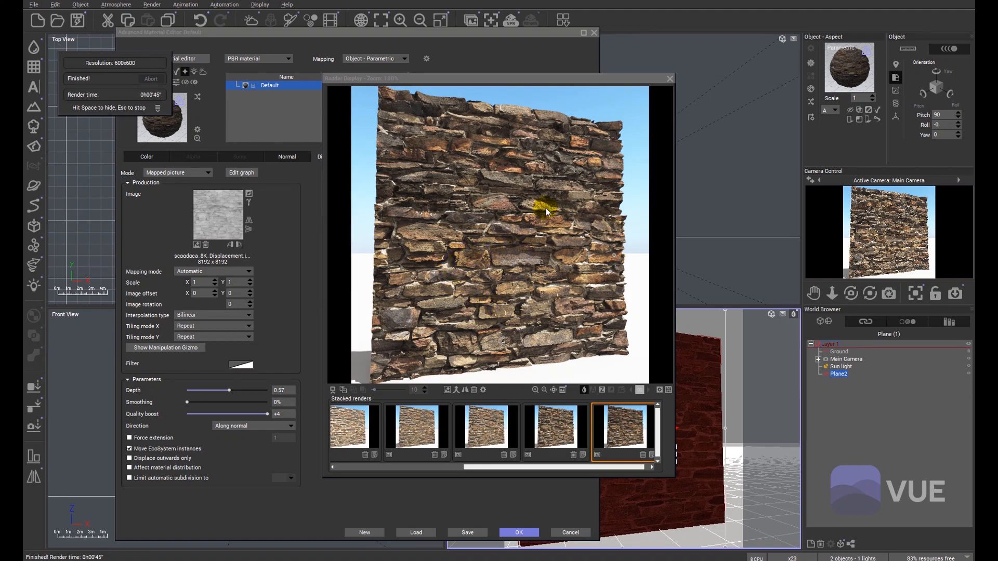
mouse_move(542, 215)
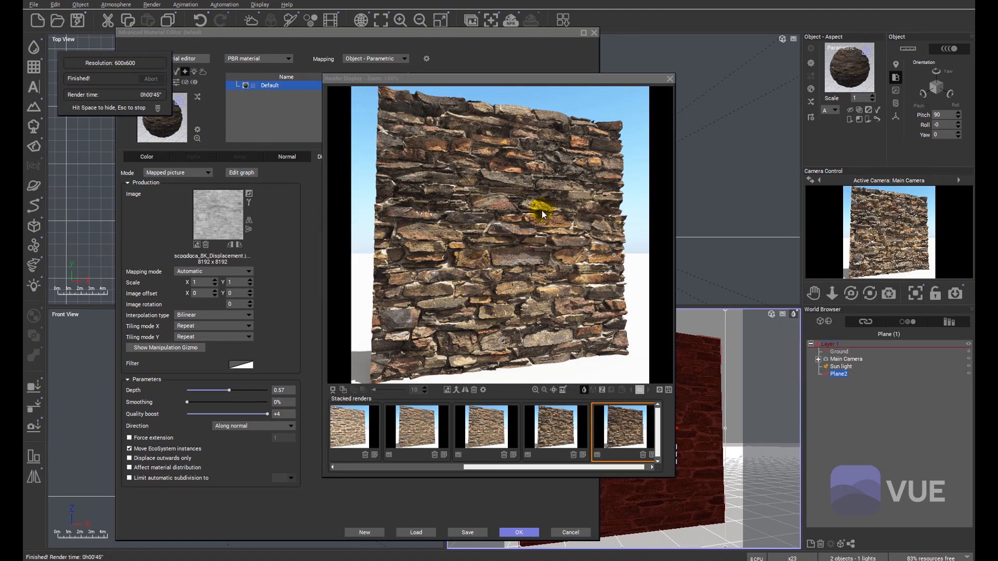
mouse_move(657, 99)
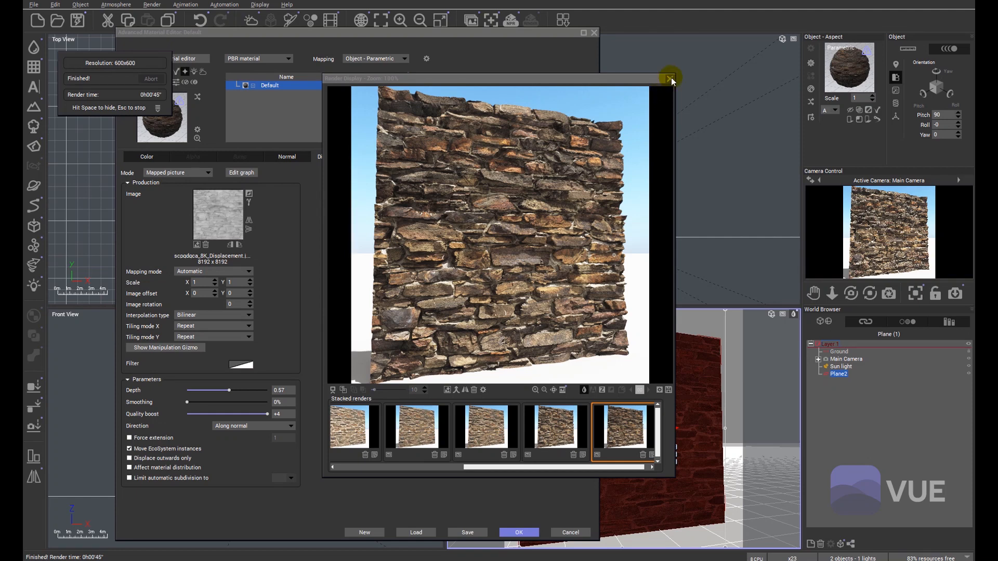
Step: Close the finished Render Display to return to the displacement settings
left_click(670, 78)
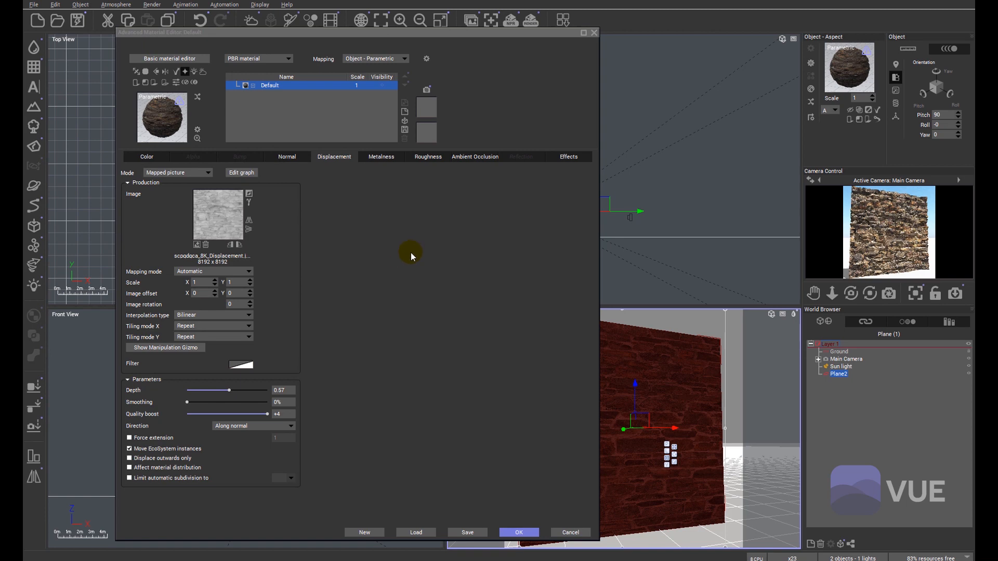
mouse_move(425, 273)
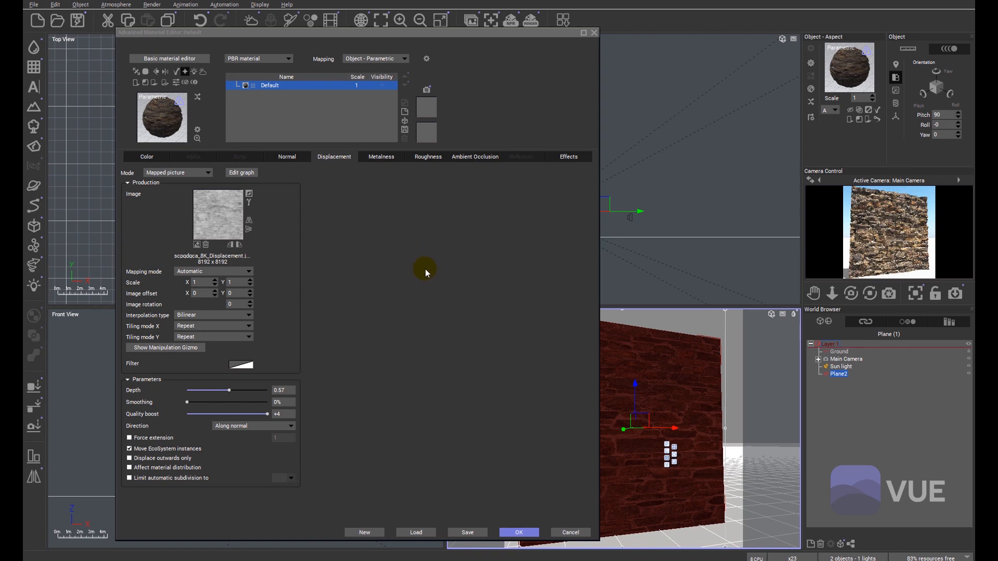
mouse_move(367, 212)
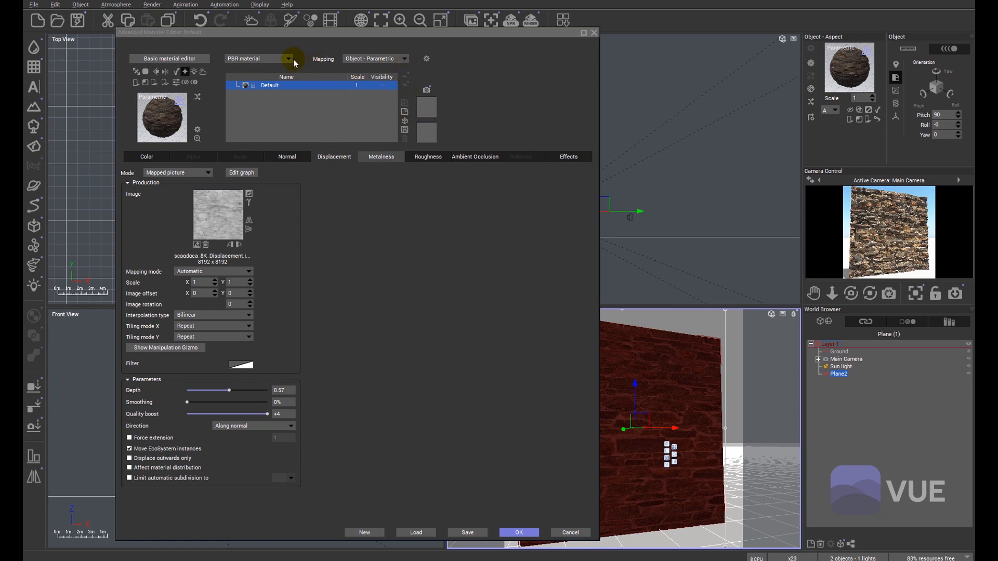
Step: Add an ecosystem layer to the material and enter its density function graph
left_click(288, 58)
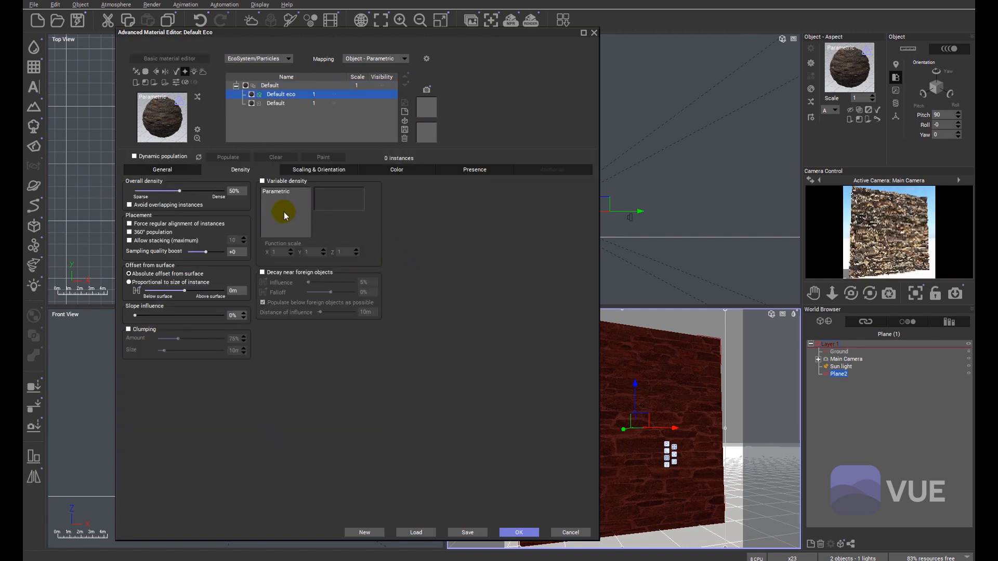
left_click(263, 180)
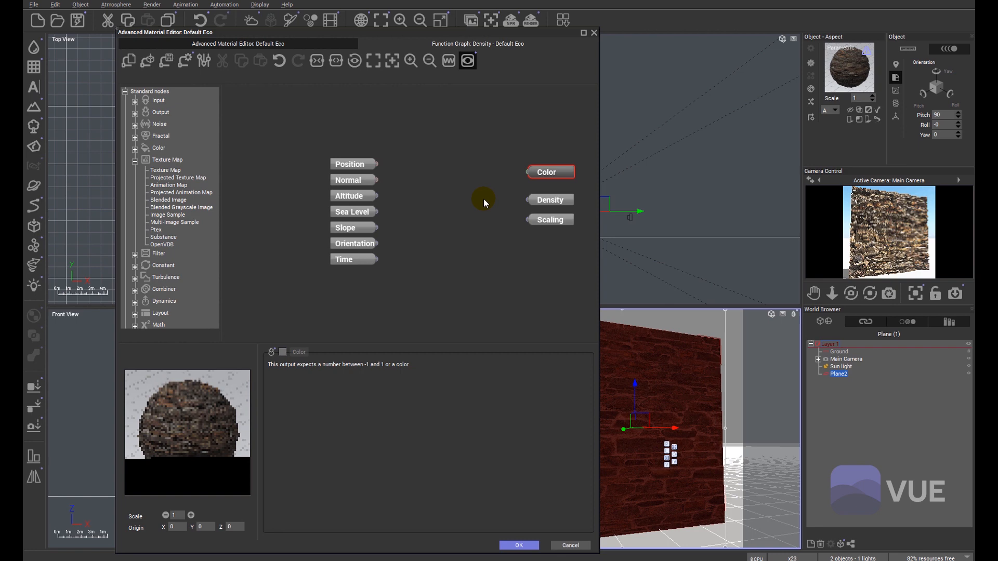
left_click(439, 214)
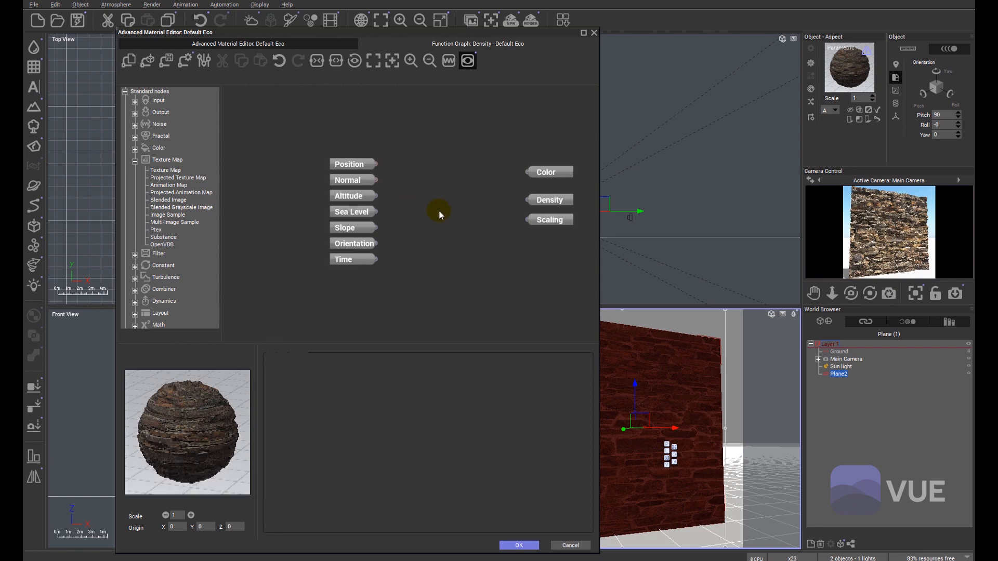
Step: Add a Projected Texture Map node and wire it into the Density output
right_click(439, 214)
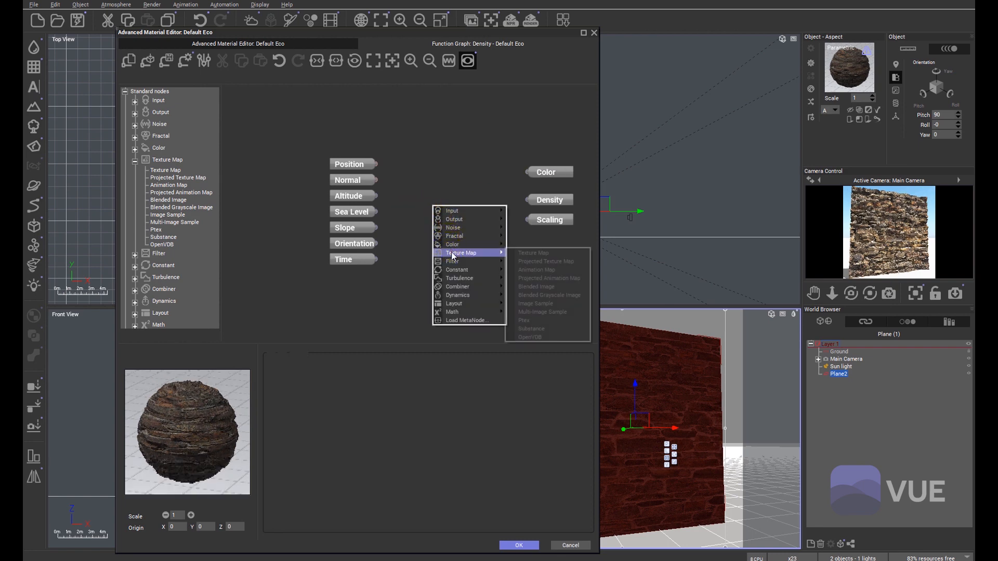
mouse_move(546, 261)
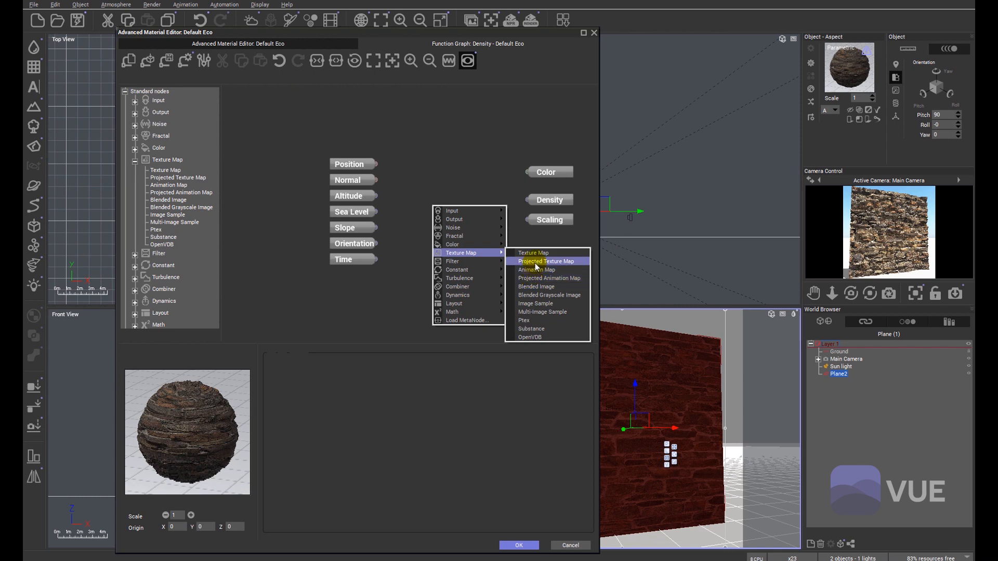
left_click(548, 261)
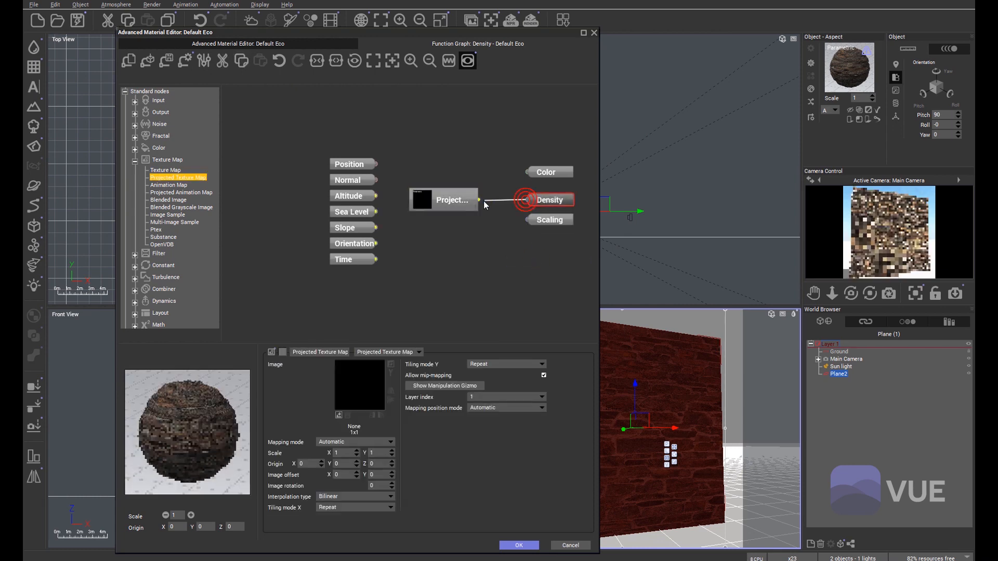
left_click(549, 200)
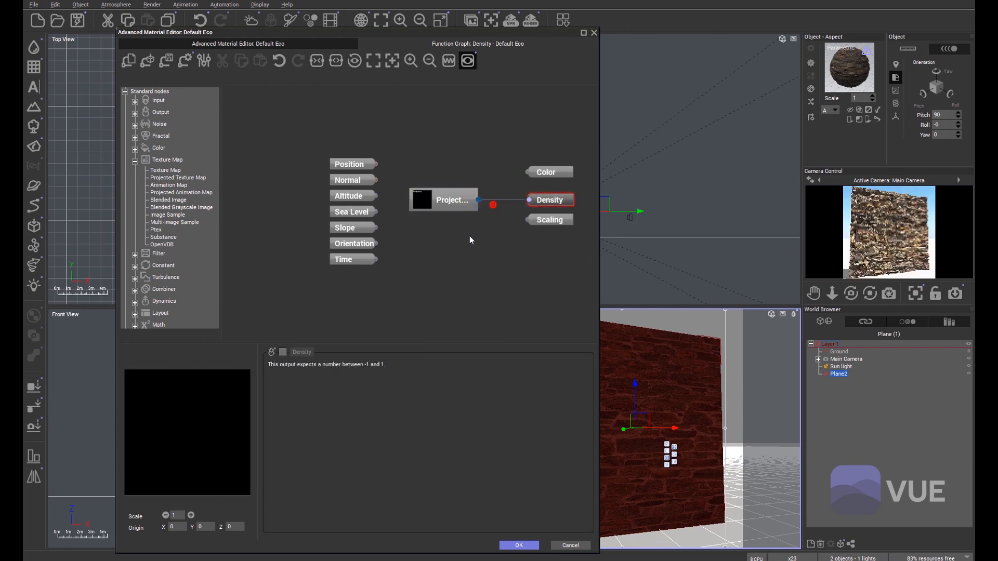
left_click(444, 200)
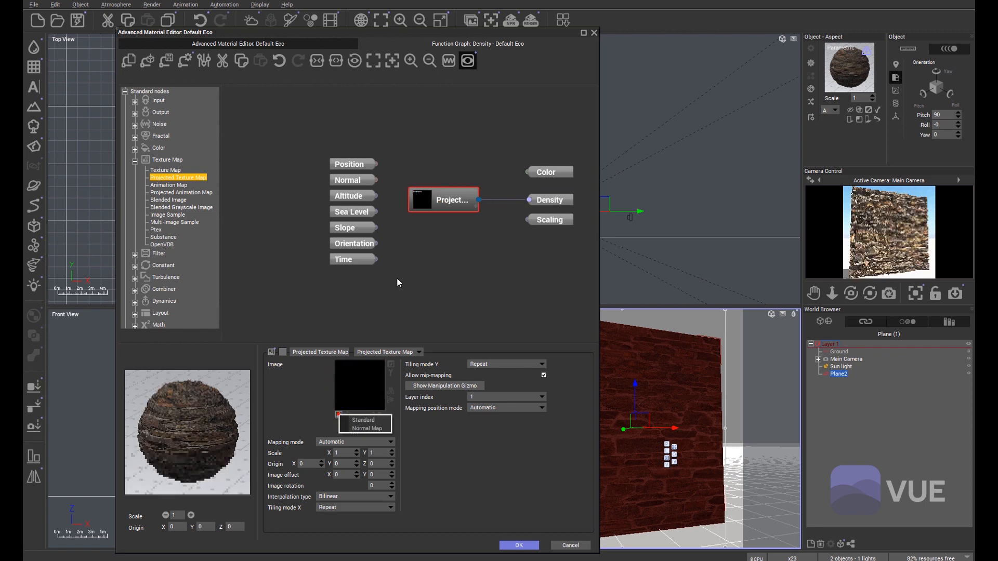
Step: Load the stone wall's black-and-white fuzz map as the projected density bitmap
left_click(360, 382)
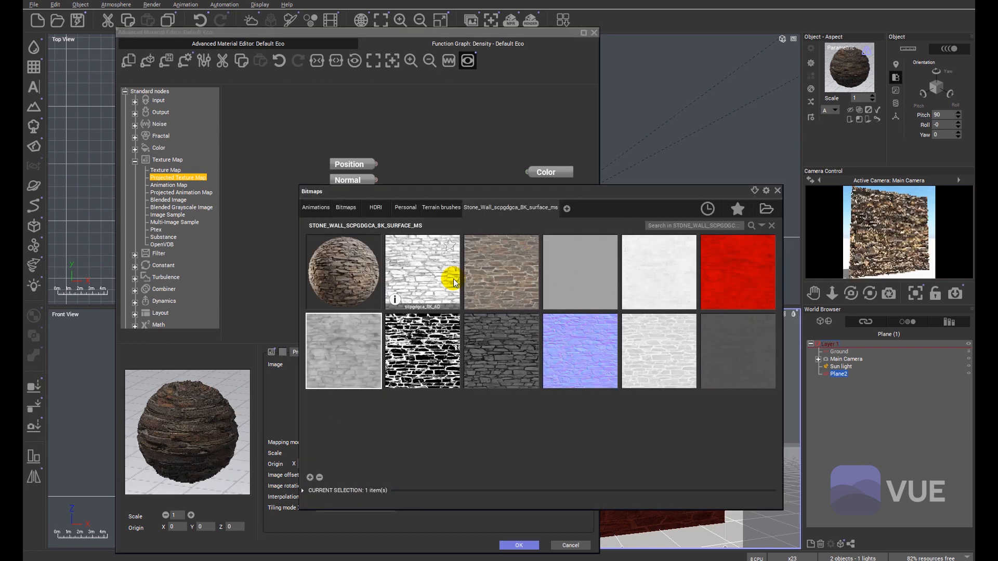
mouse_move(443, 433)
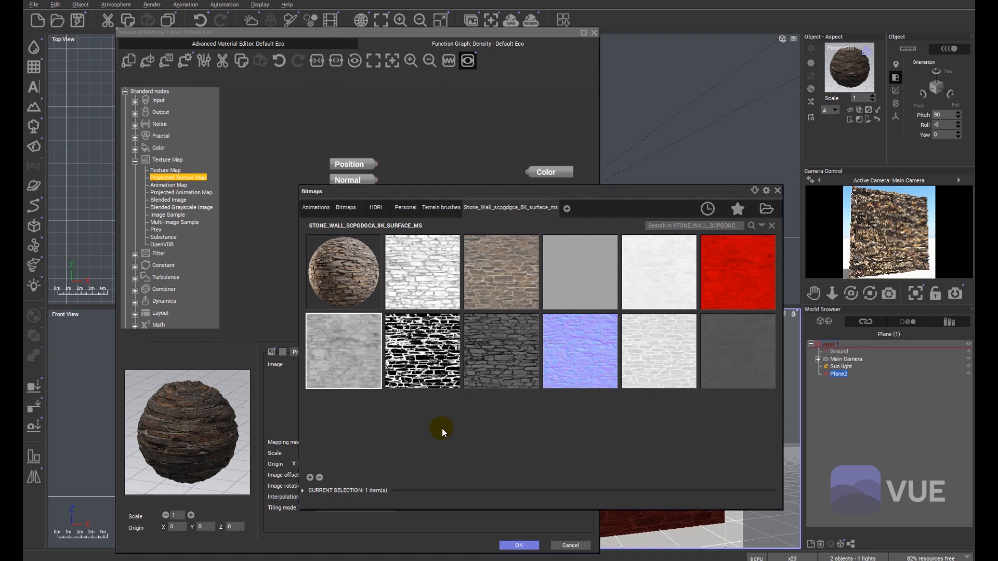
mouse_move(515, 390)
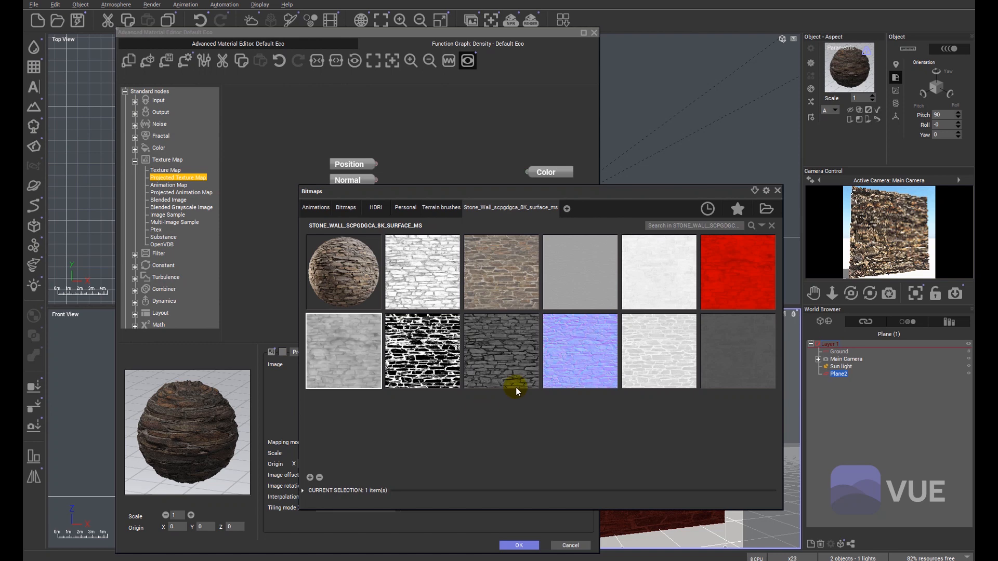
mouse_move(501, 352)
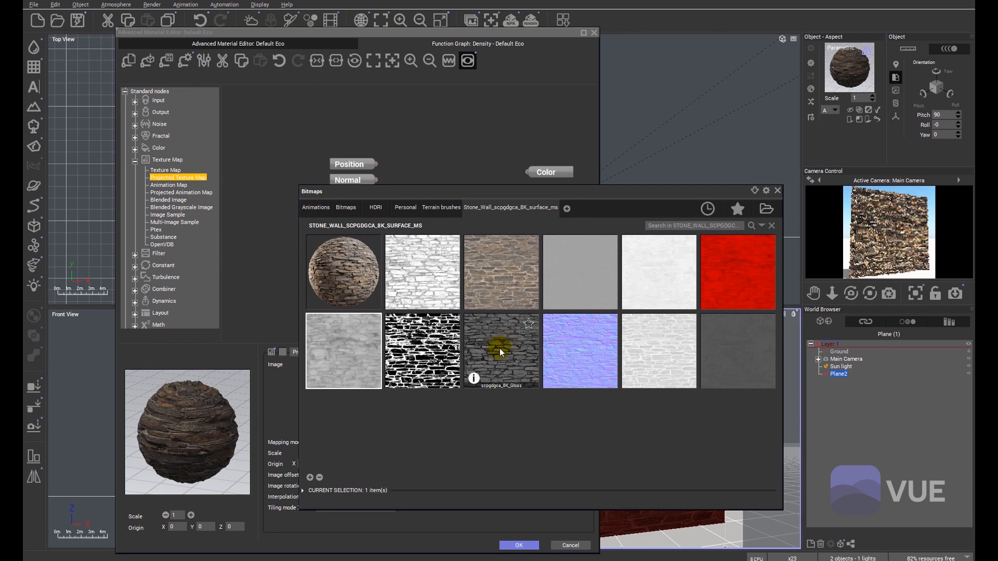
mouse_move(506, 345)
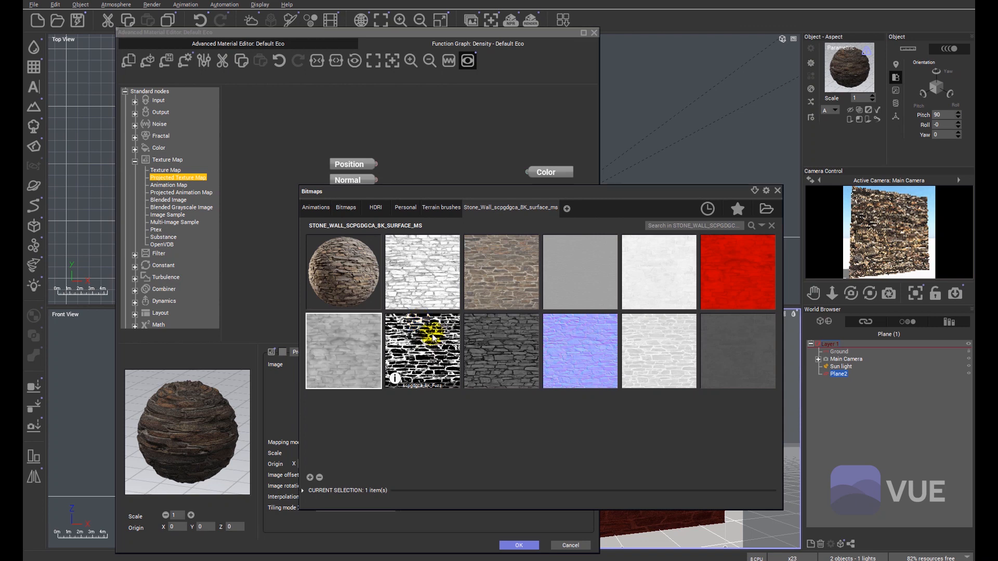
mouse_move(432, 351)
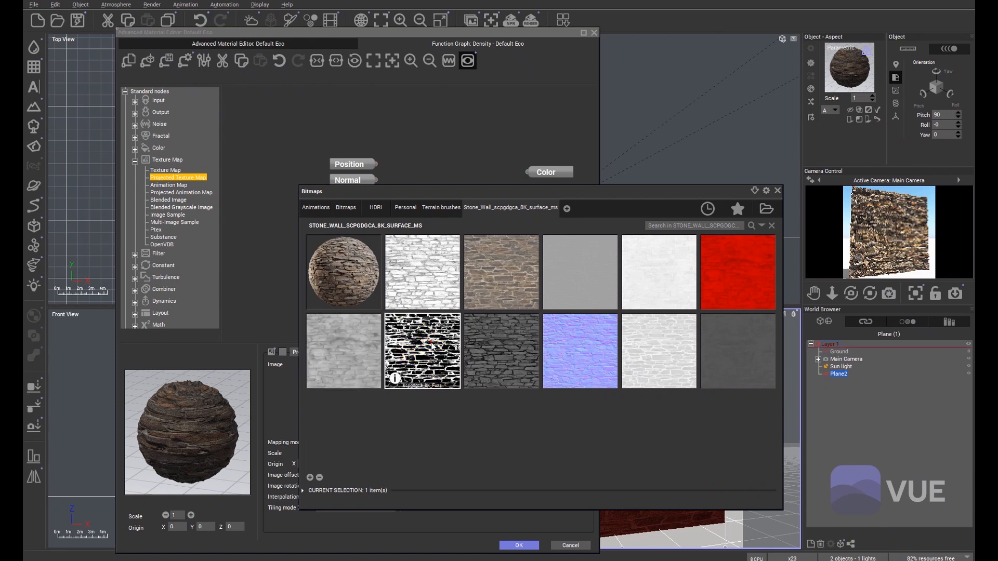
left_click(518, 546)
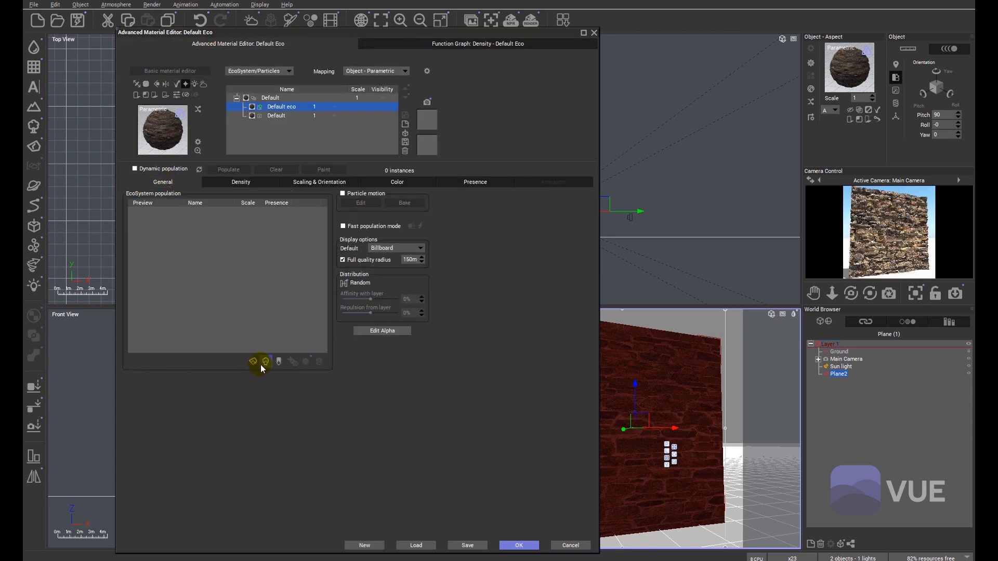
Step: Add Moss_1 as the species and enable 360° population with variable density from the fuzz map
left_click(252, 361)
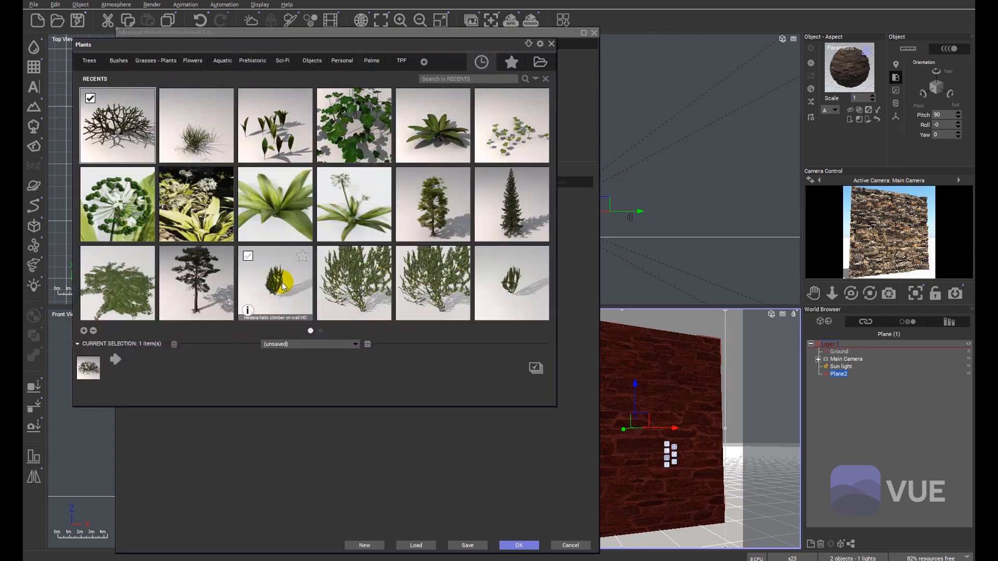
left_click(518, 545)
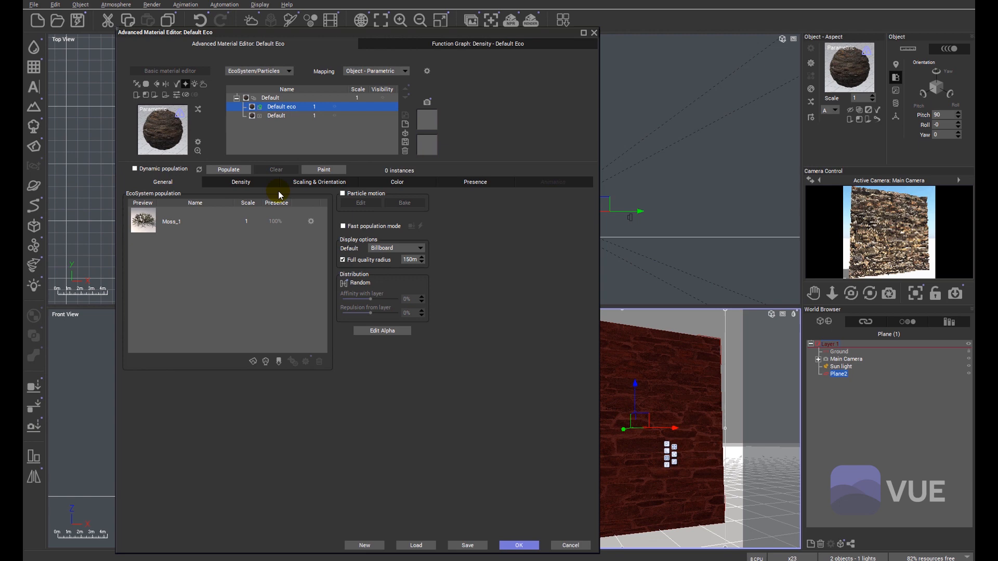
left_click(319, 182)
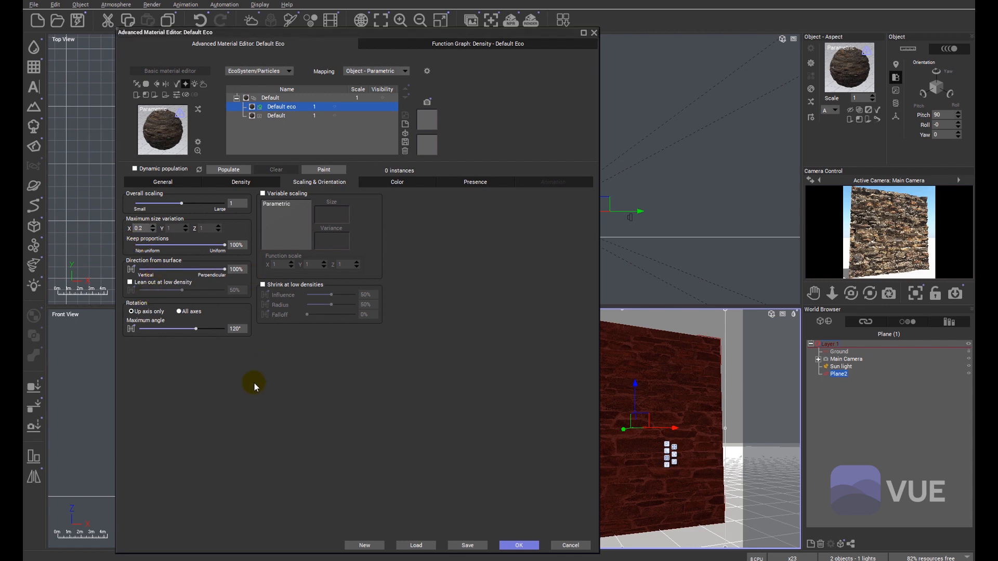
left_click(240, 182)
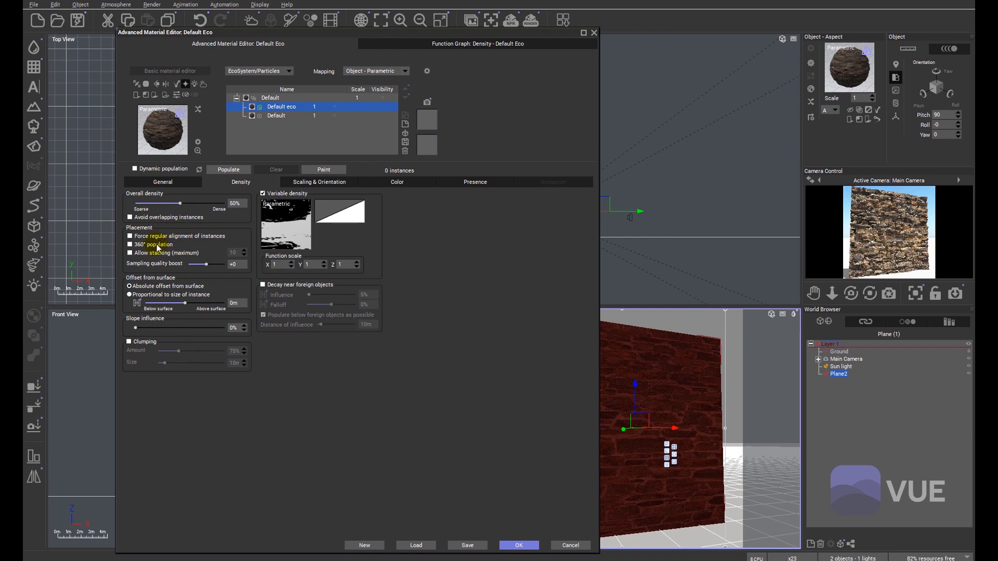
left_click(130, 245)
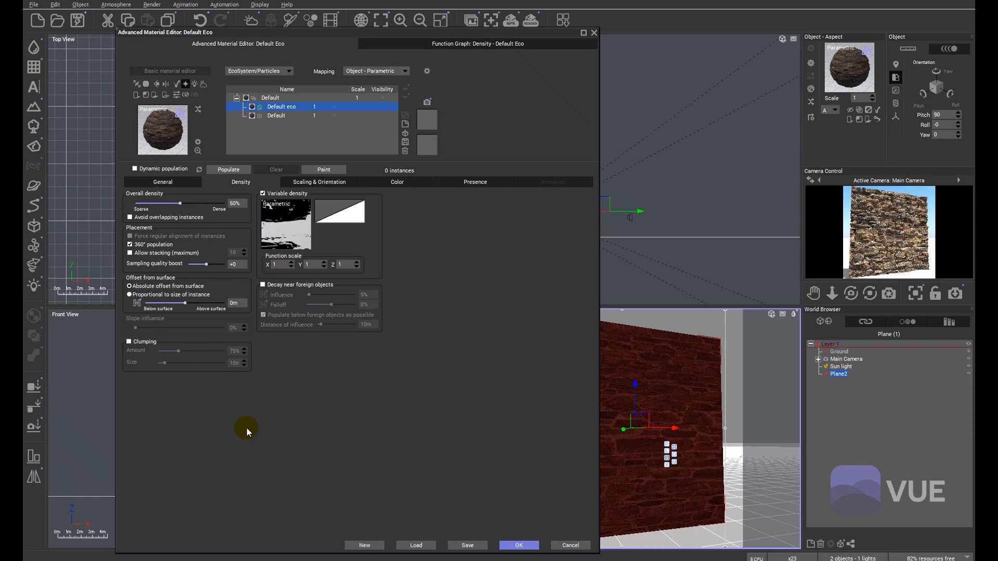
mouse_move(312, 404)
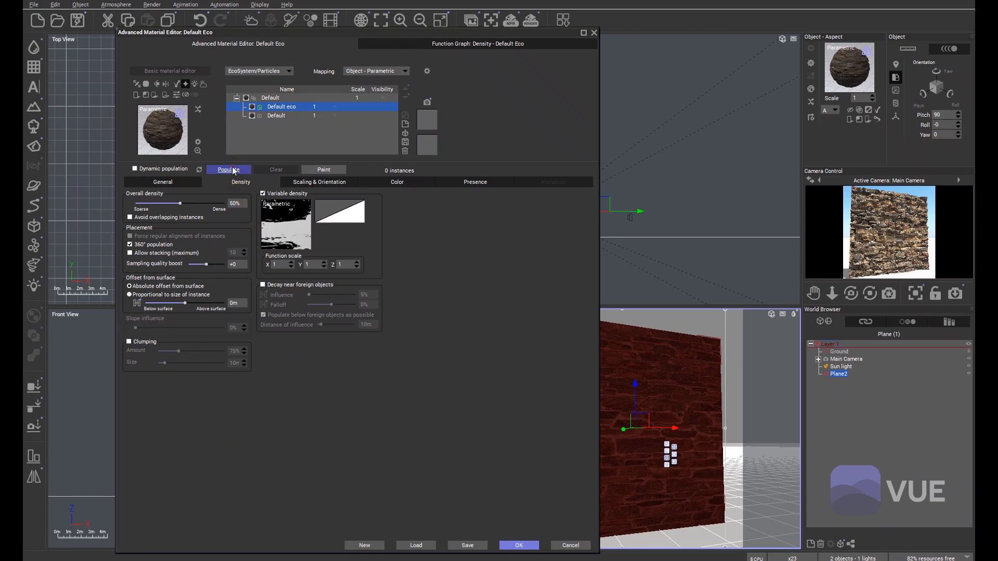
Step: Populate the wall with moss instances and render the mossy displaced wall
left_click(227, 169)
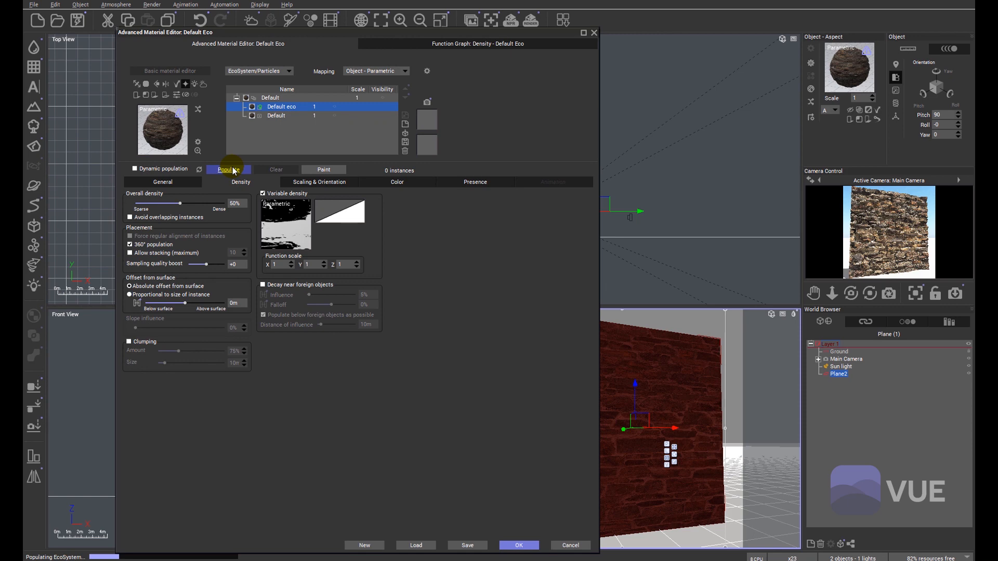
left_click(228, 169)
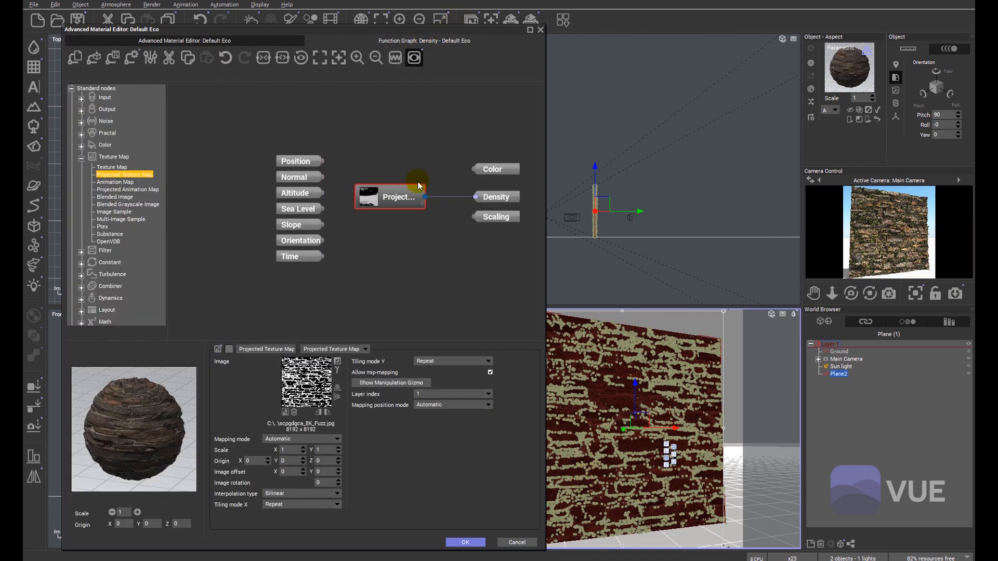
right_click(217, 349)
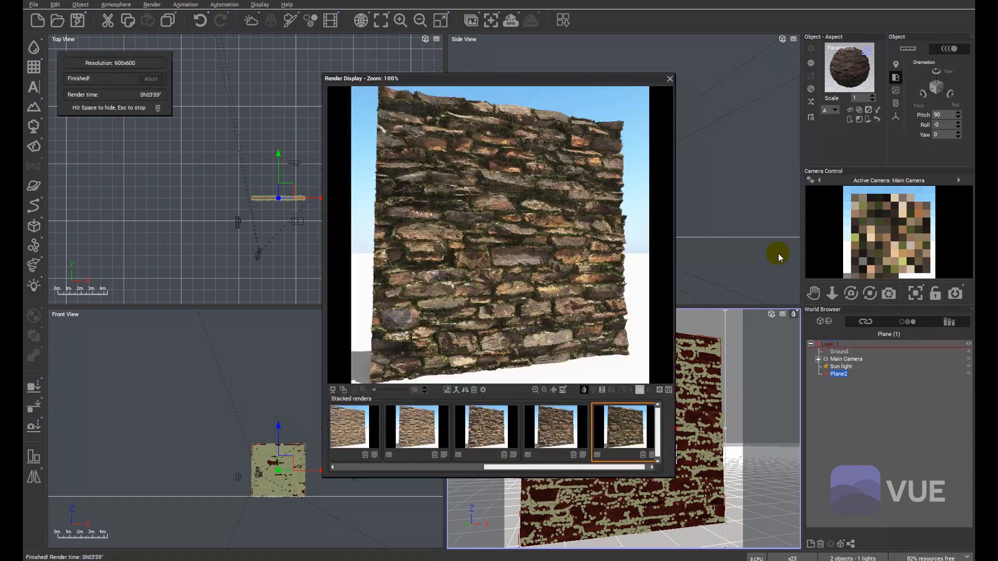
mouse_move(434, 369)
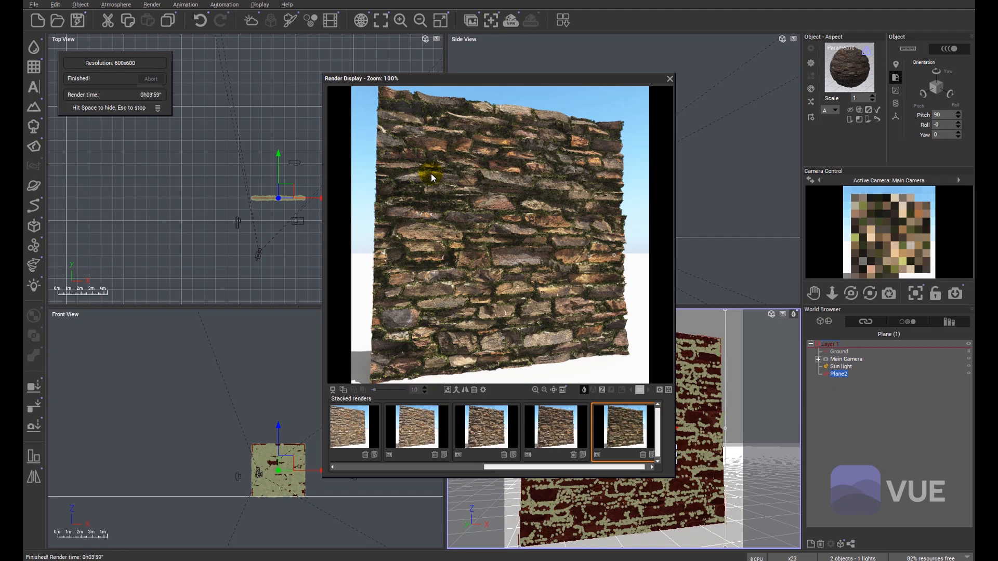
mouse_move(551, 299)
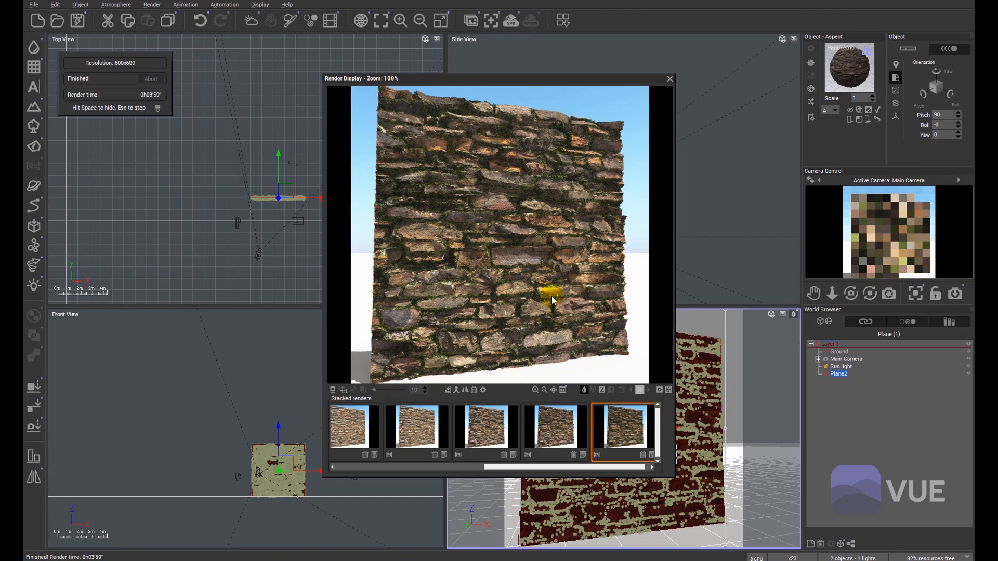
mouse_move(556, 287)
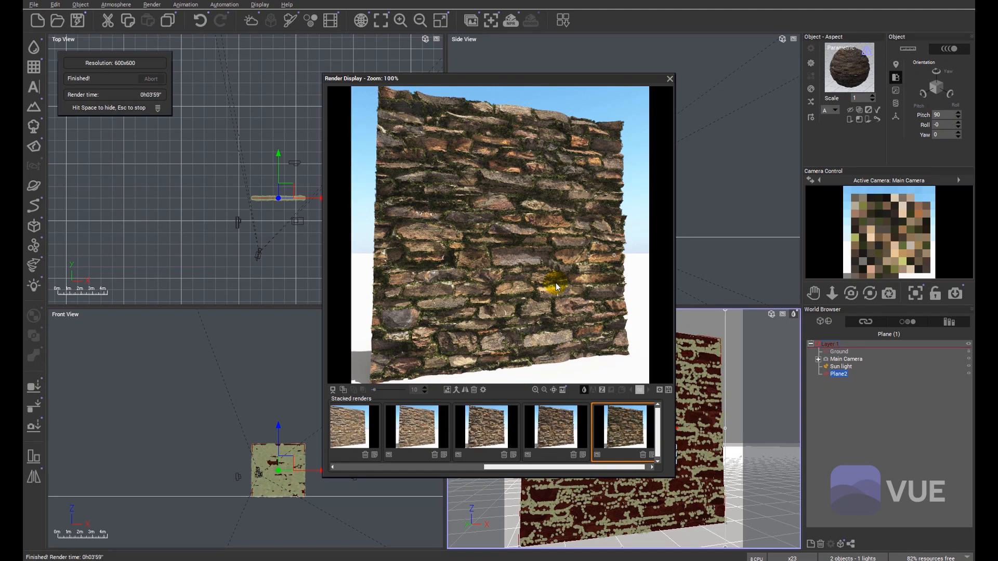
mouse_move(521, 285)
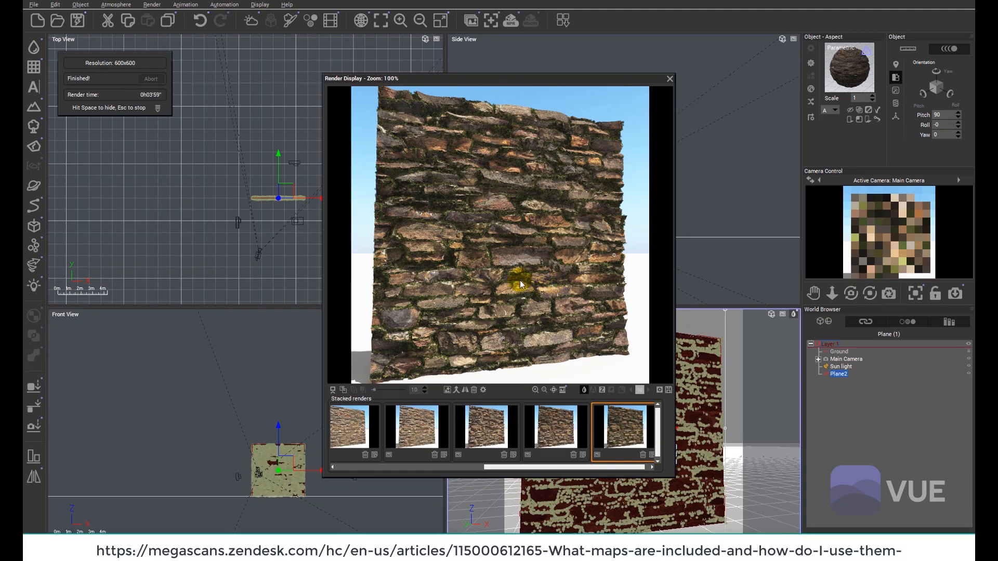
mouse_move(505, 290)
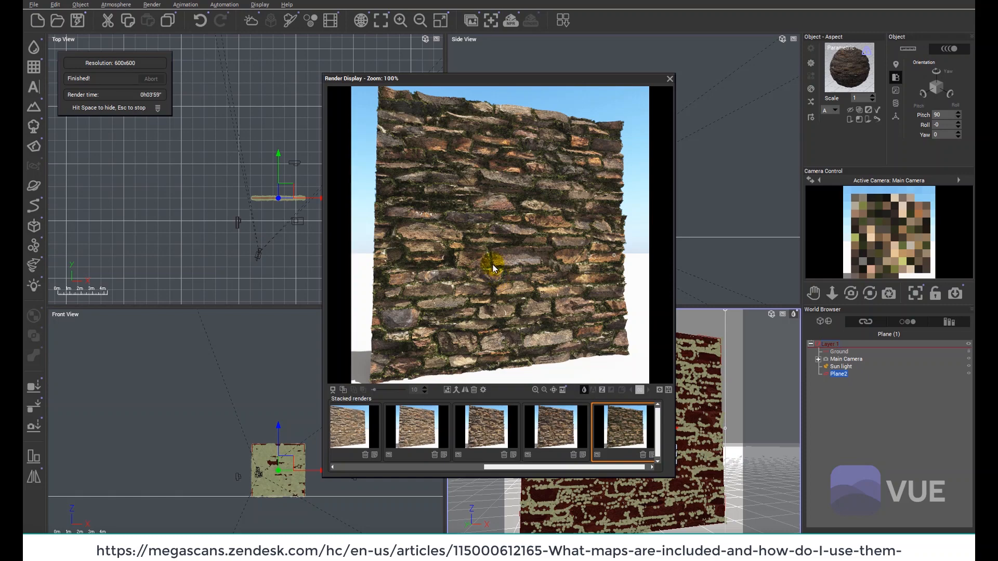
mouse_move(486, 256)
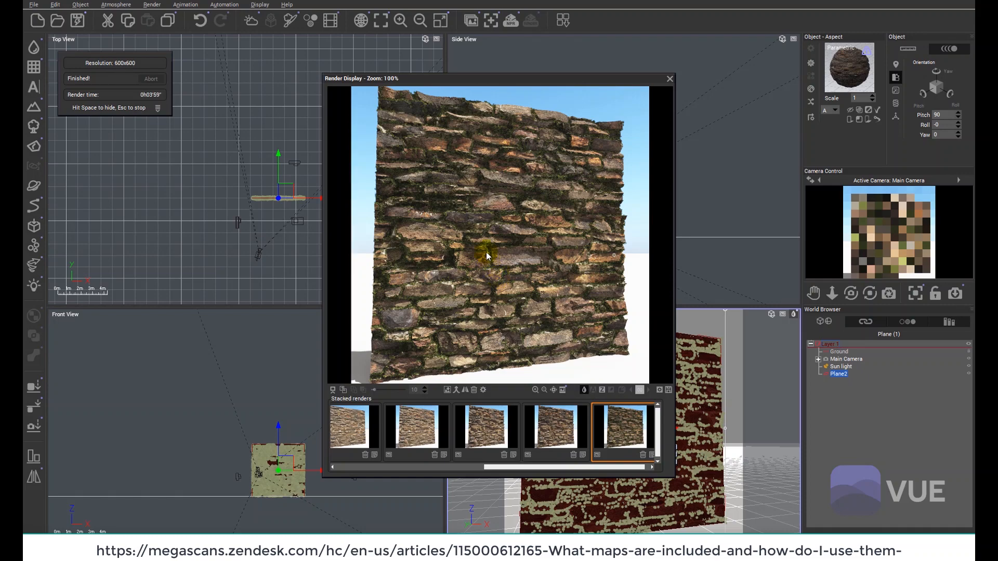